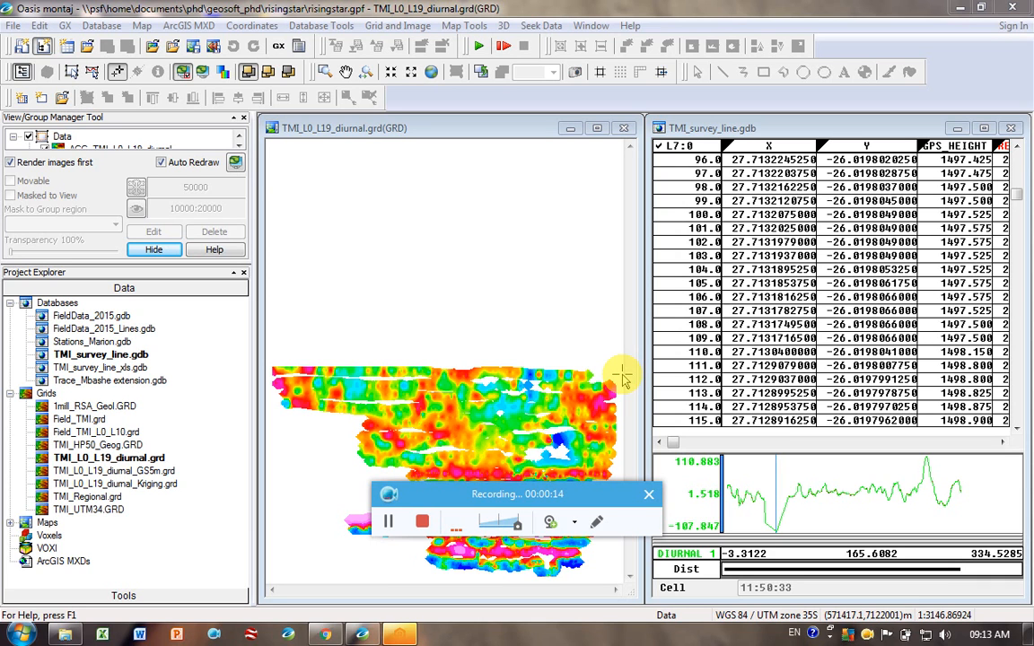
mouse_move(553, 474)
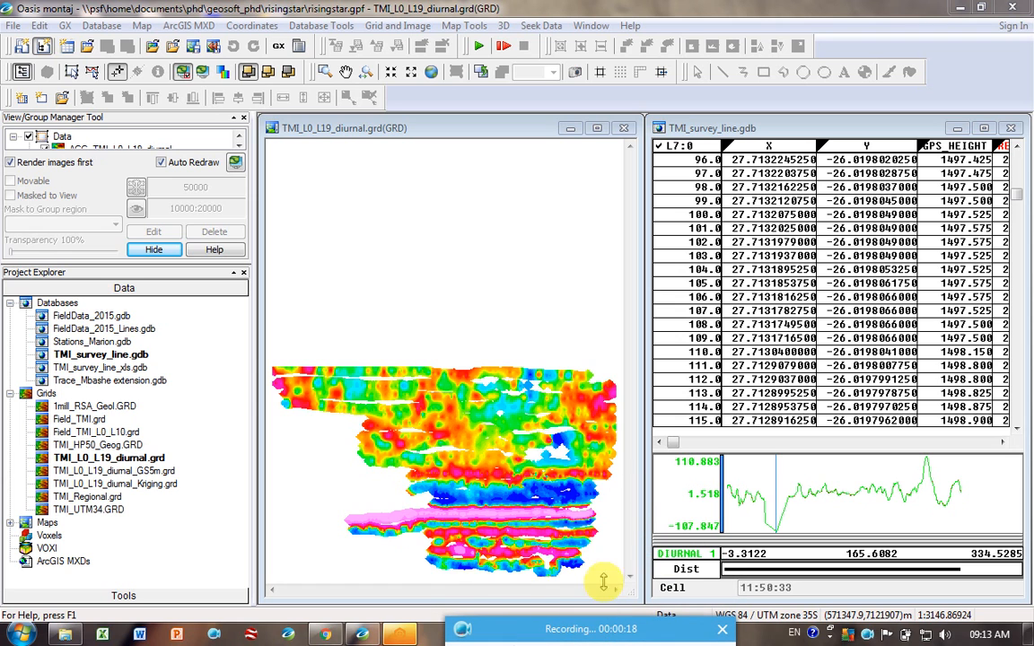
mouse_move(501, 457)
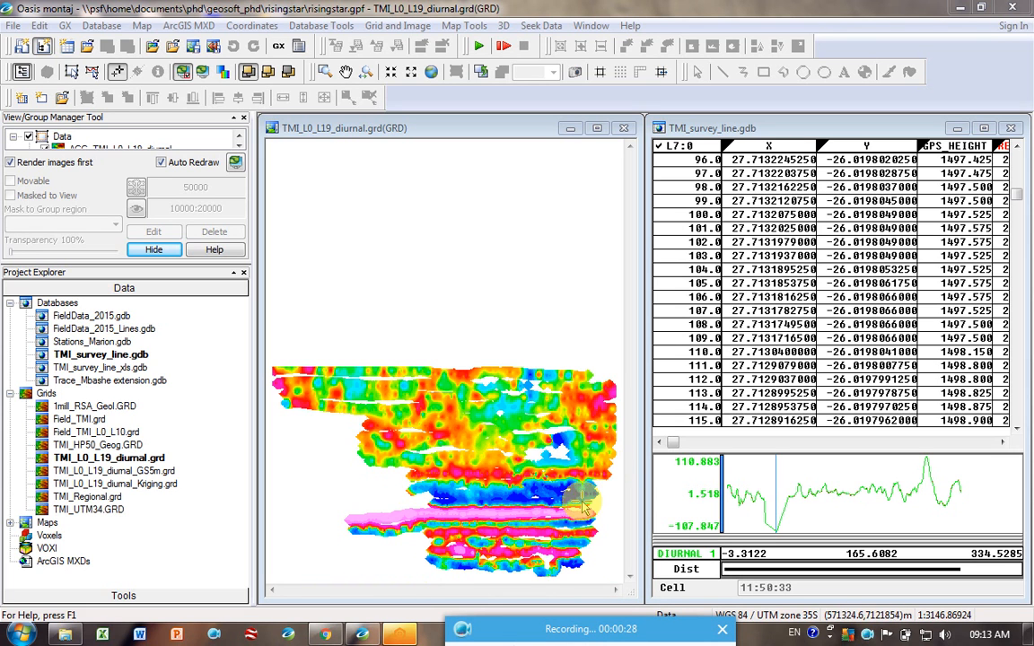
mouse_move(614, 501)
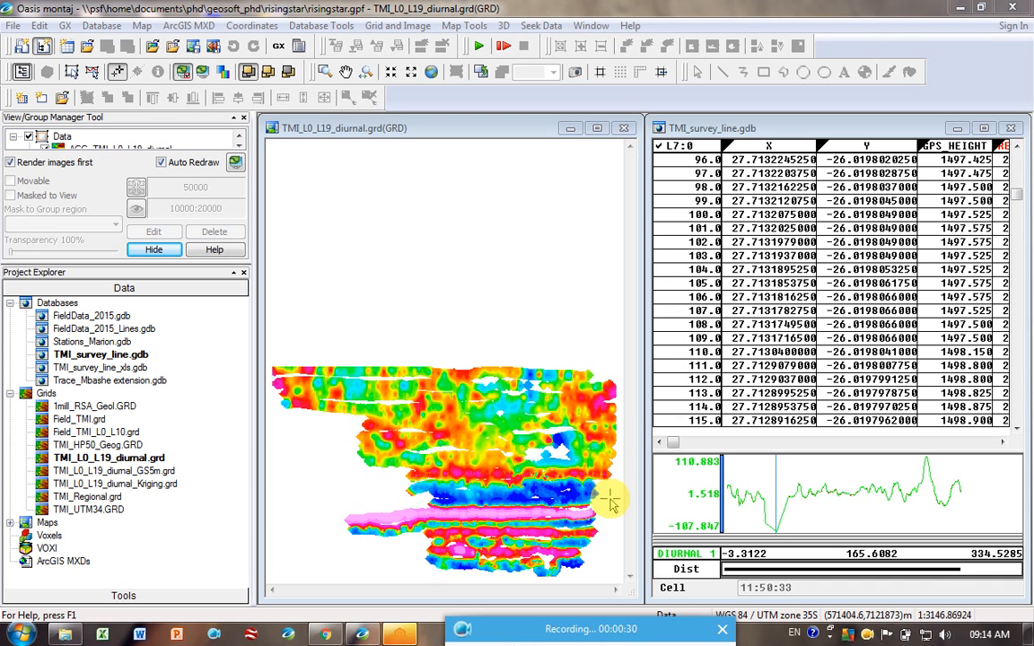
mouse_move(496, 517)
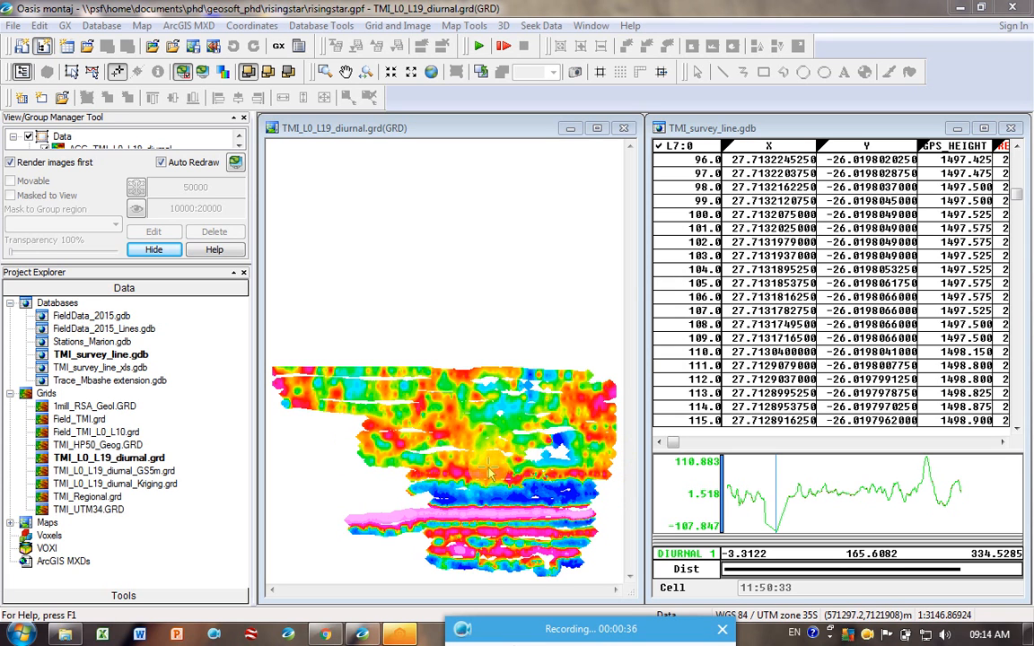
mouse_move(404, 478)
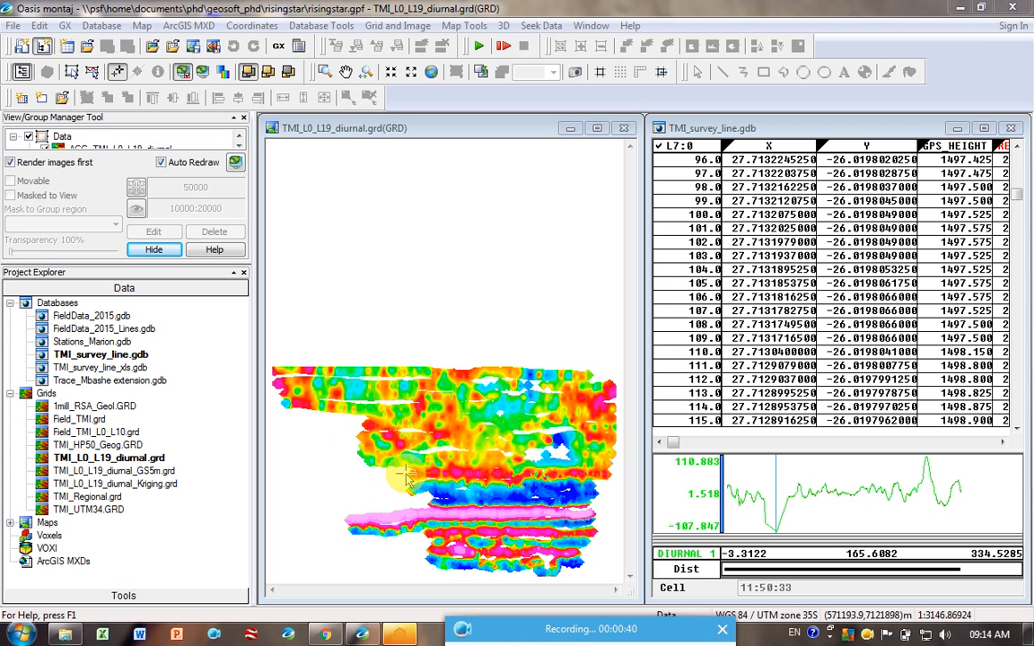
mouse_move(523, 474)
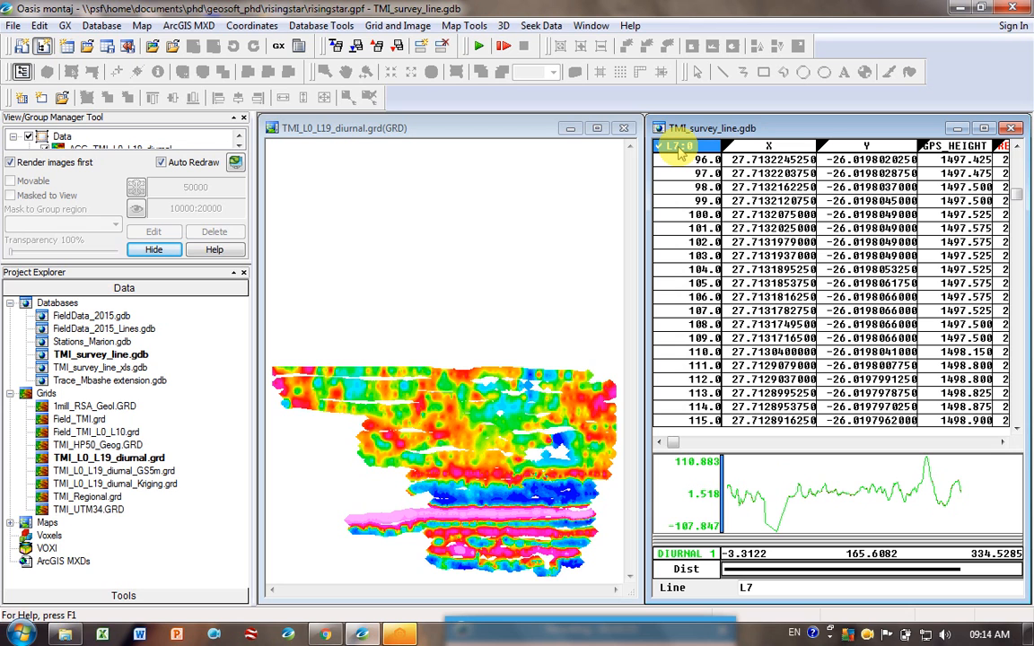
Review the survey database's list of lines without changing the displayed line
right_click(679, 147)
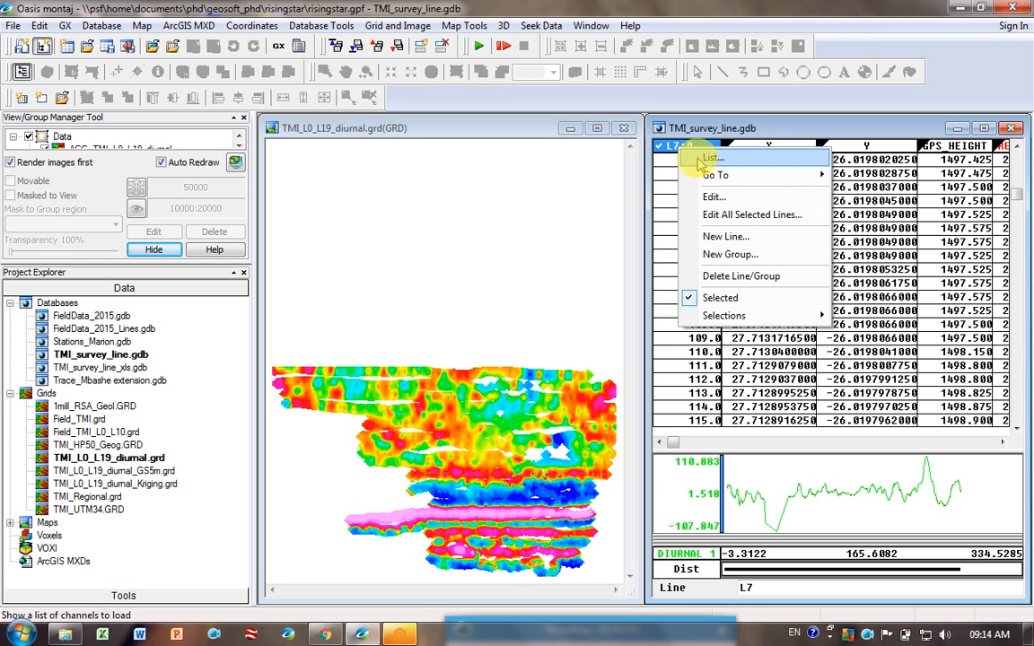
left_click(715, 158)
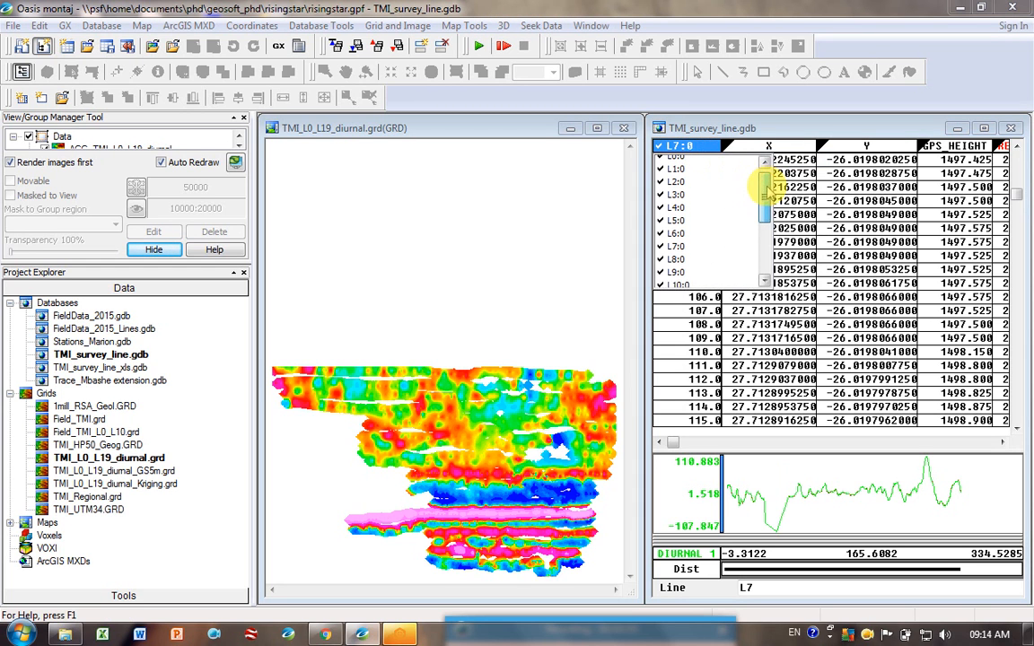
left_click(761, 172)
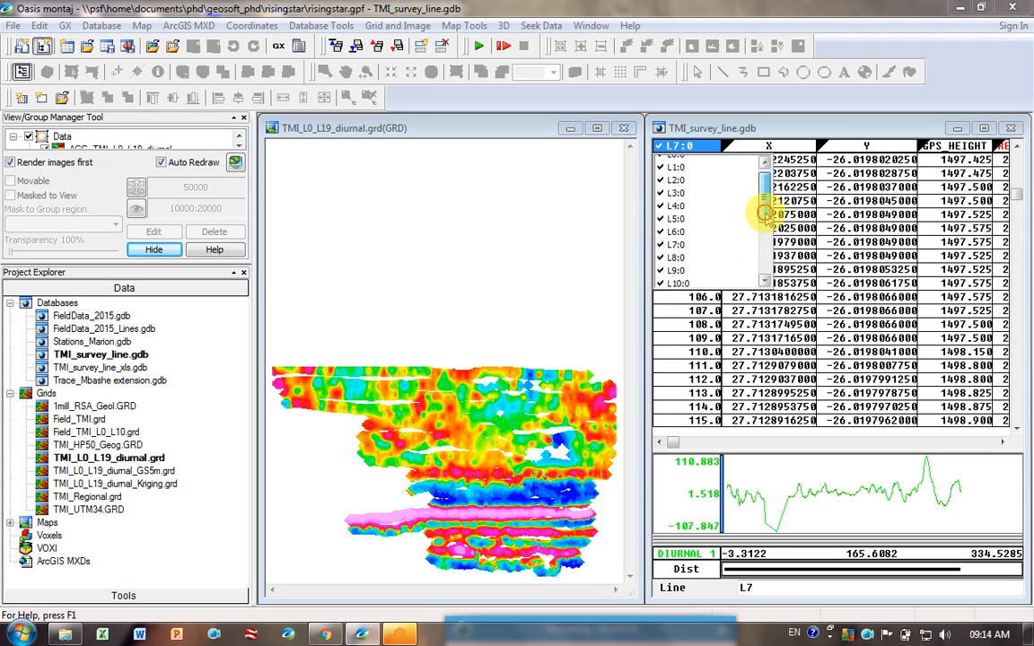
scroll("down", 3)
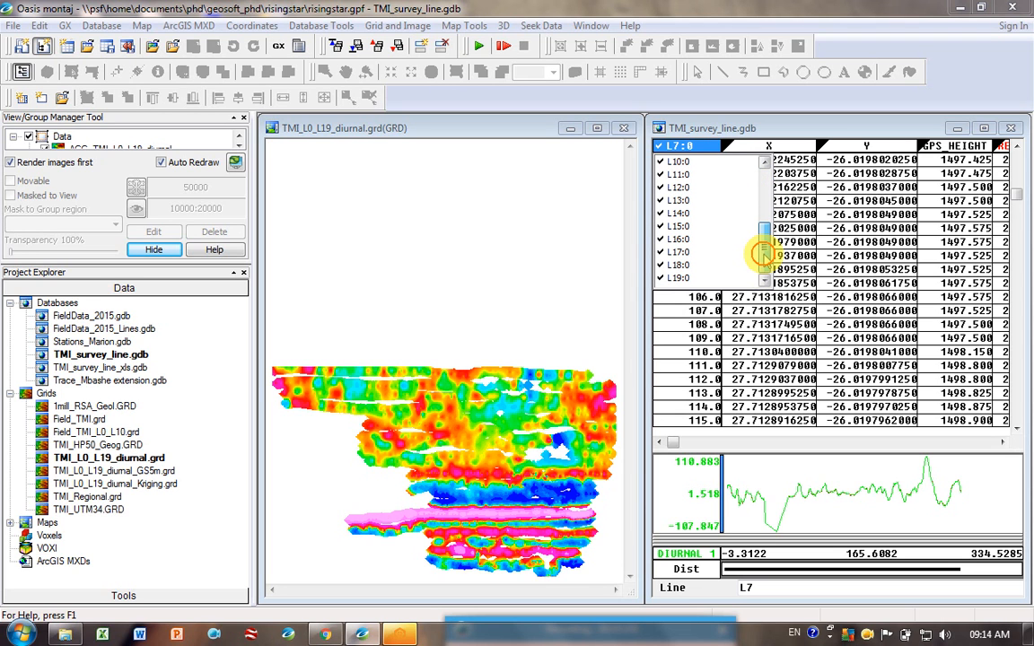
left_click(765, 147)
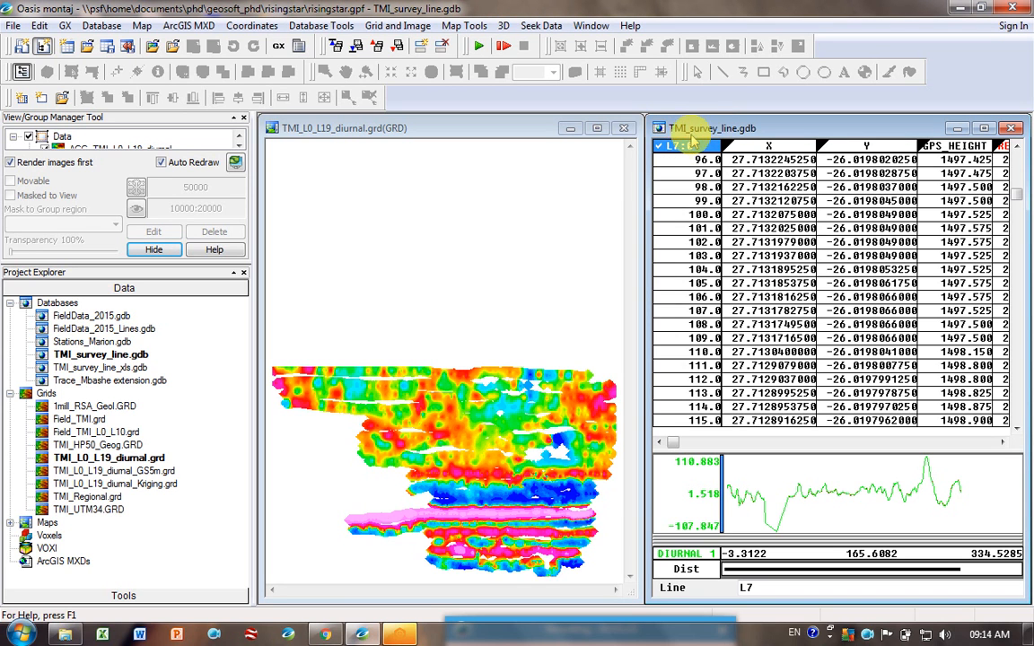
mouse_move(464, 25)
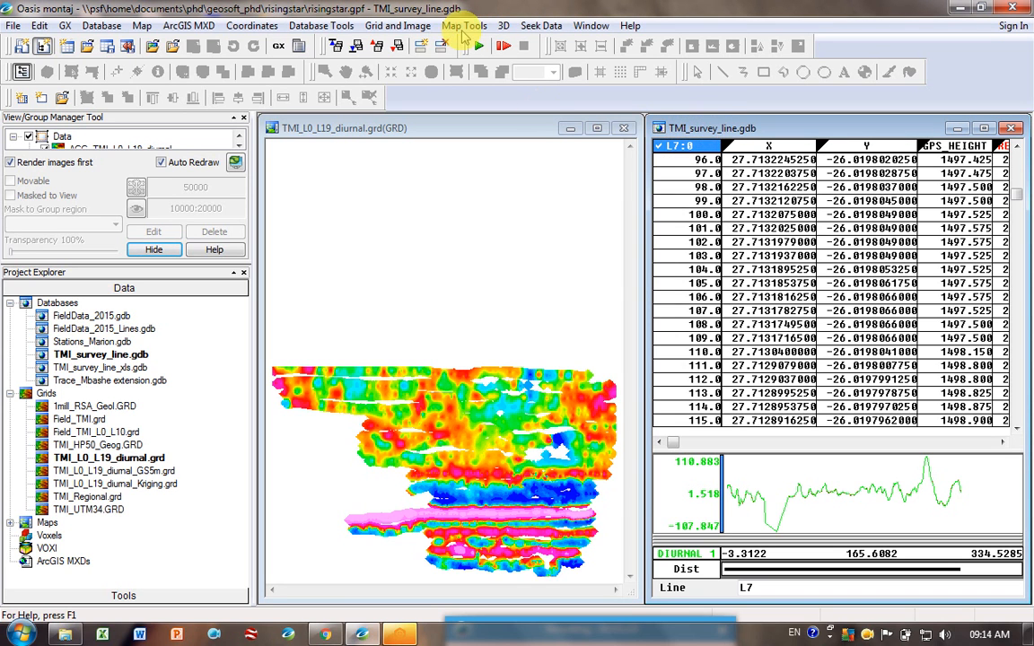
Plot line paths over the diurnal TMI grid with label location set to none, accepting the suggested map scale
left_click(464, 26)
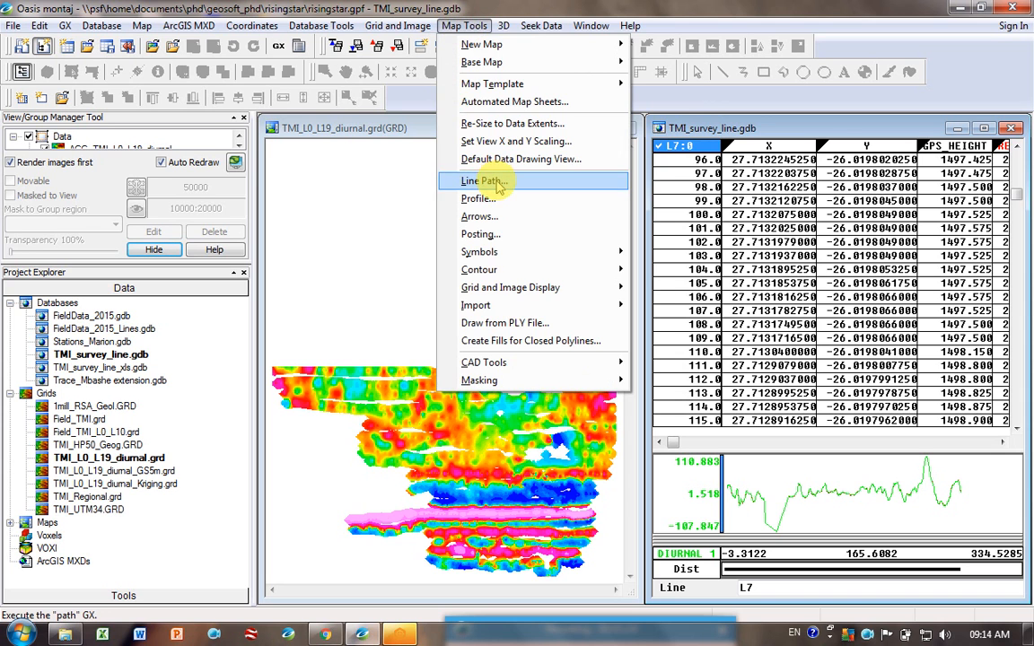
left_click(485, 179)
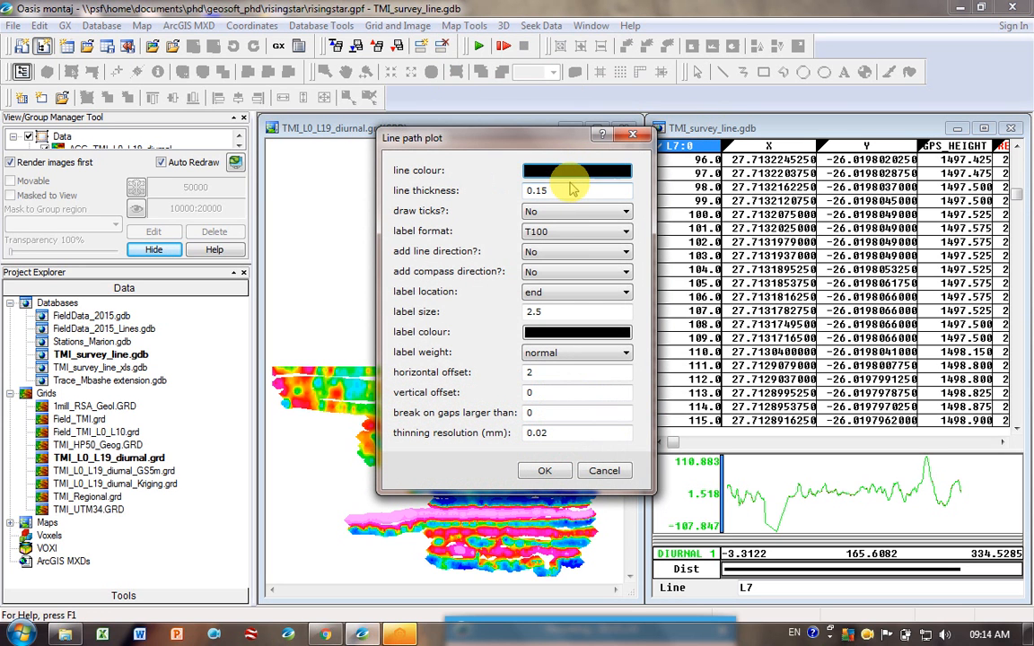
mouse_move(575, 214)
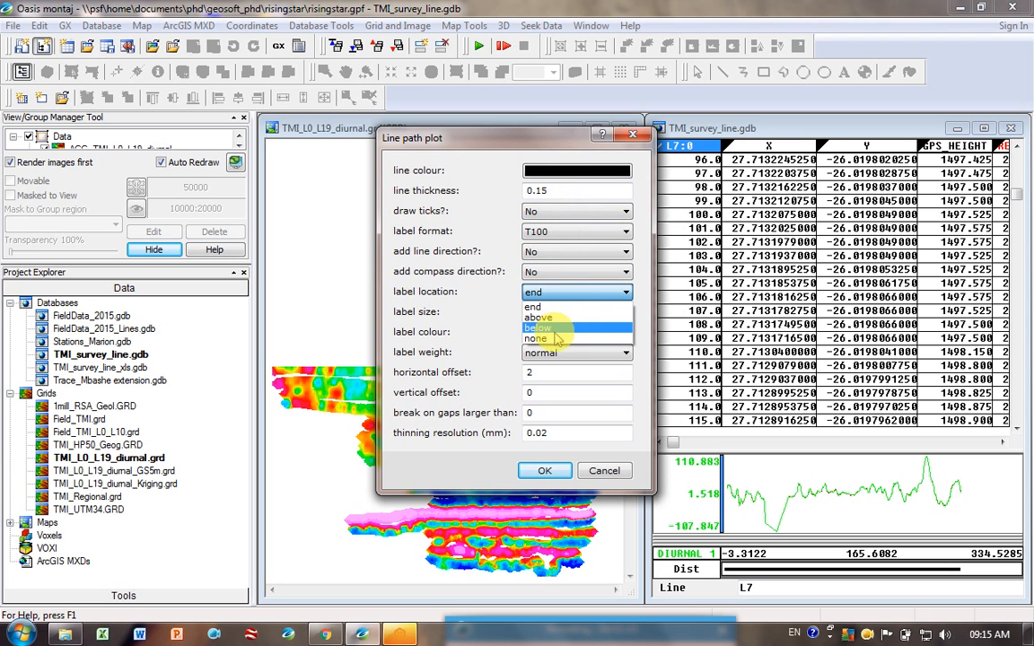
left_click(535, 339)
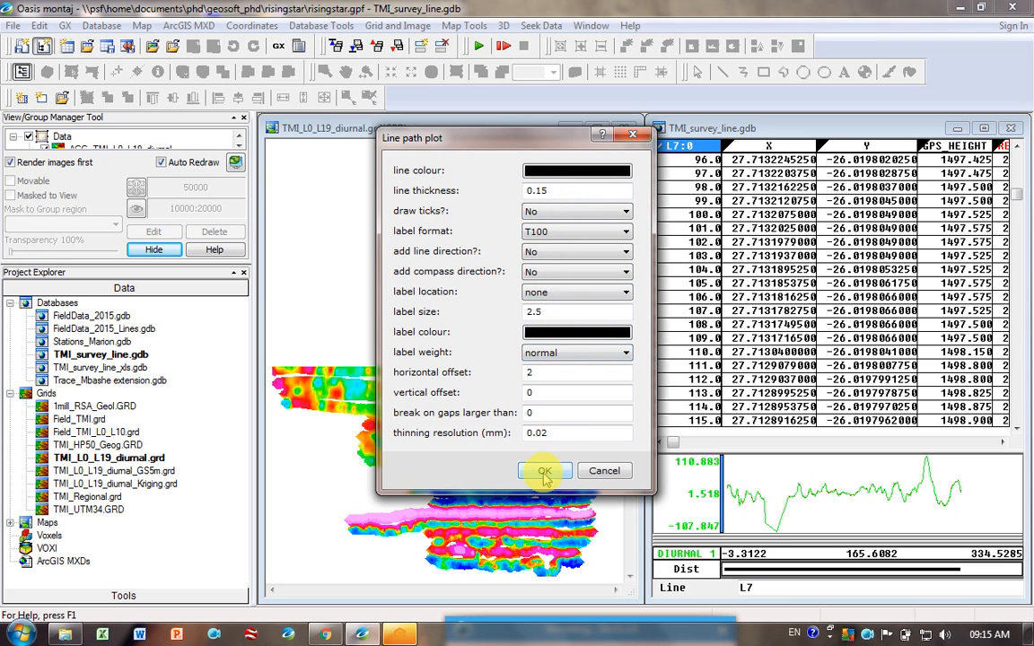
left_click(546, 471)
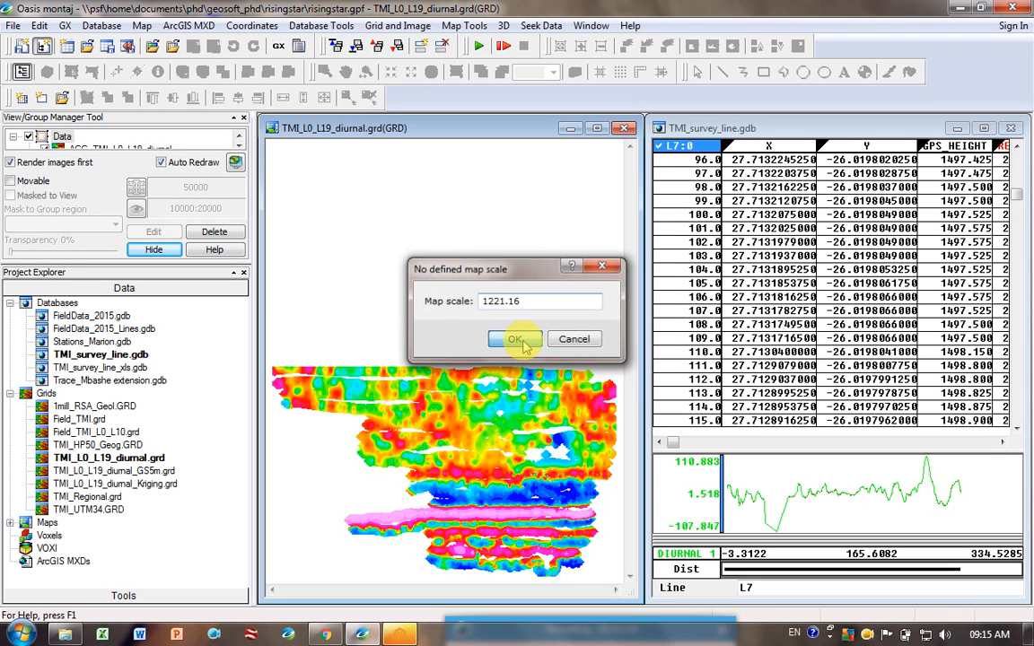
left_click(513, 338)
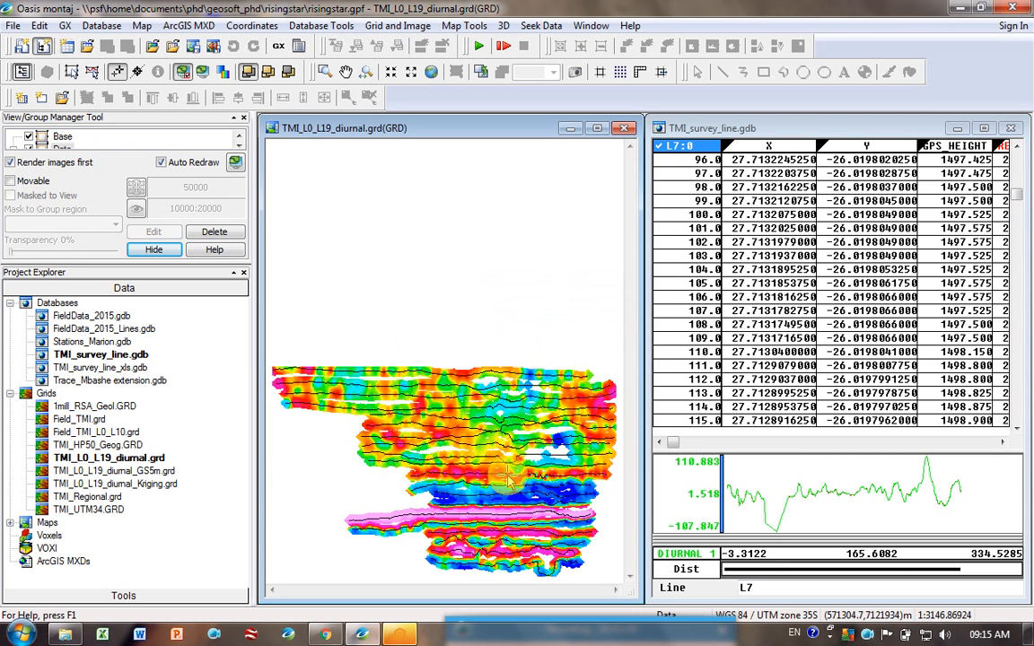
mouse_move(445, 485)
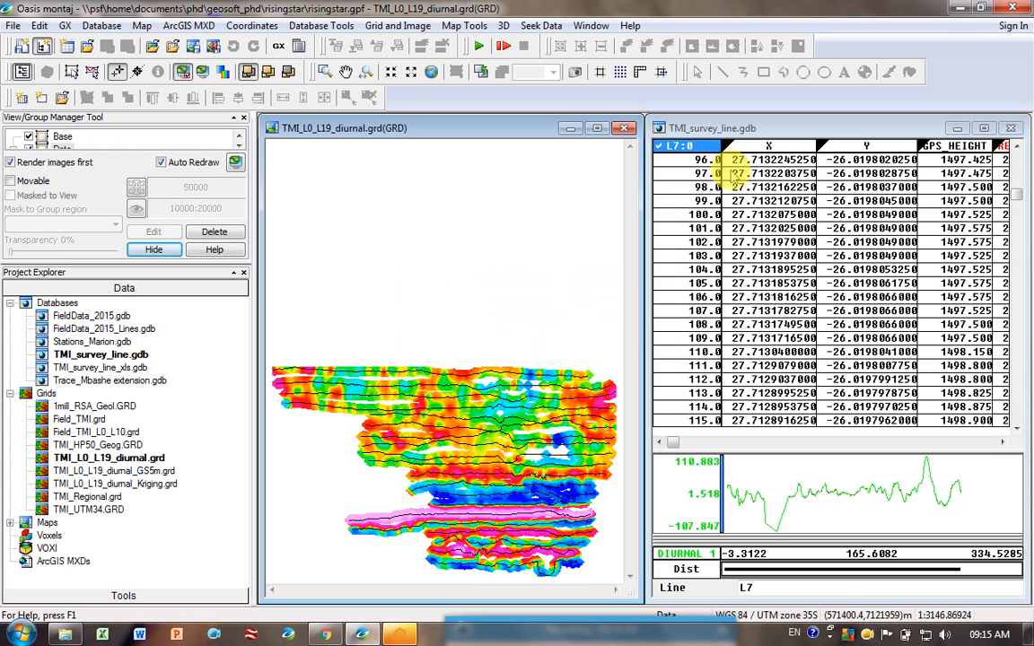
Deselect lines L10 onward via the Selection Tool so only L0–L9 remain selected
left_click(684, 146)
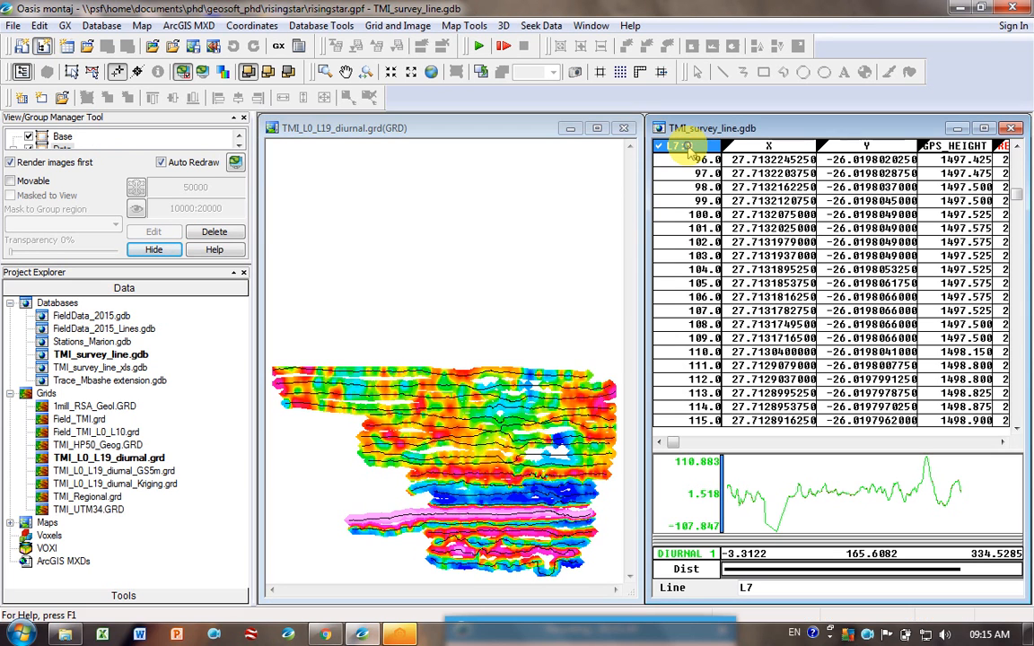
right_click(682, 146)
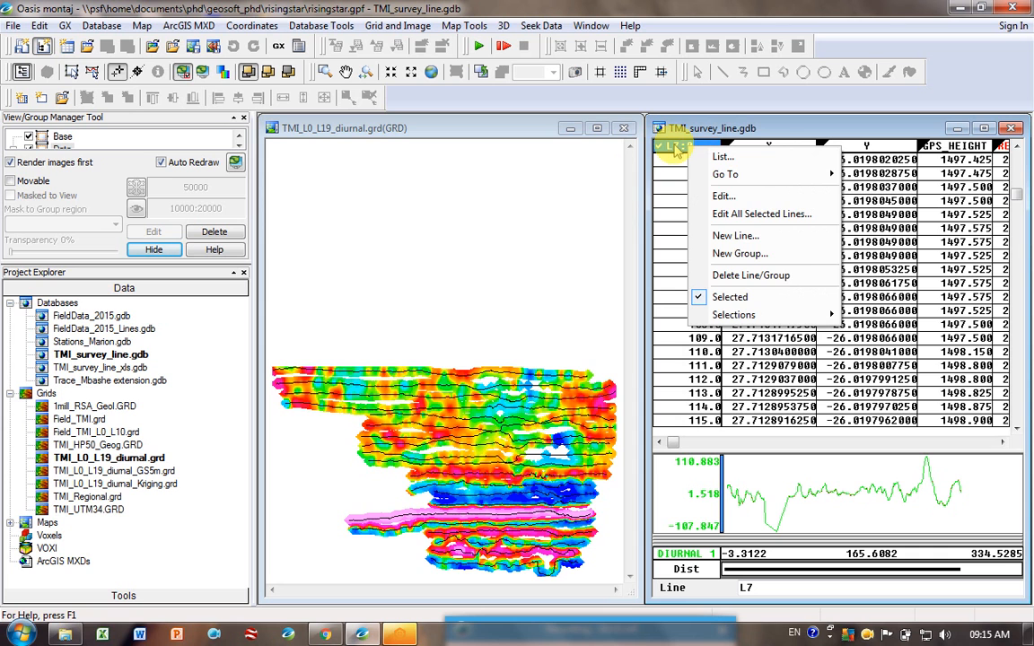
left_click(732, 314)
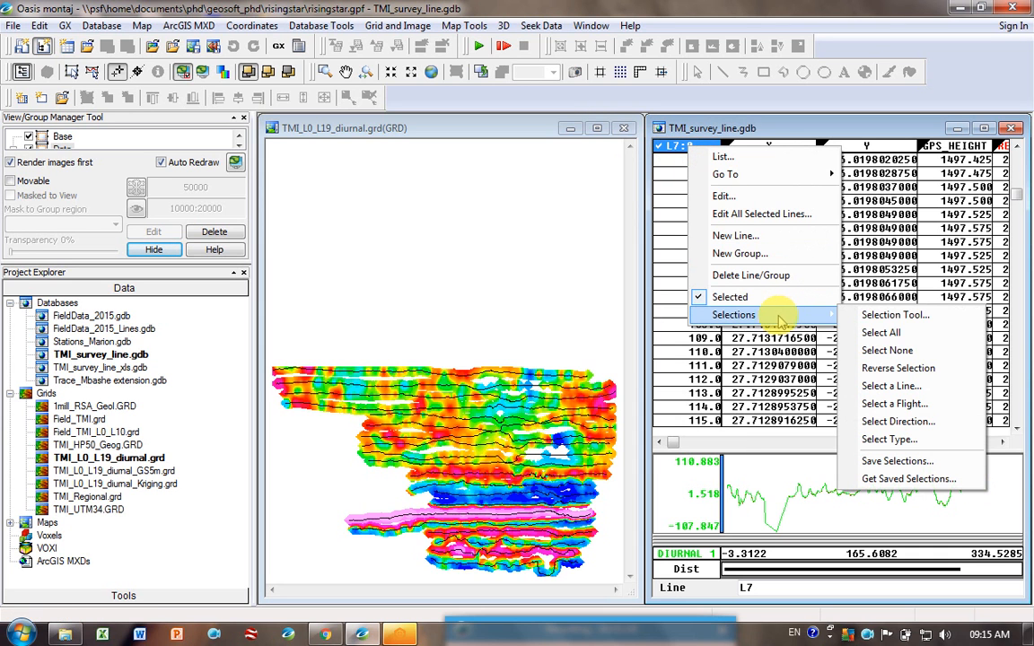
left_click(891, 386)
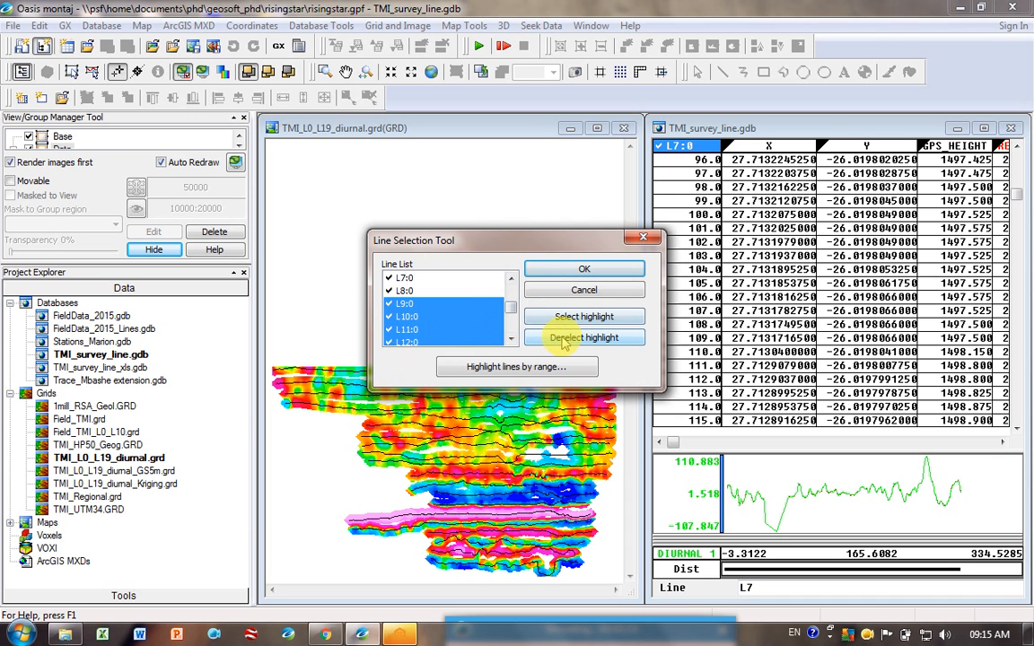
left_click(583, 337)
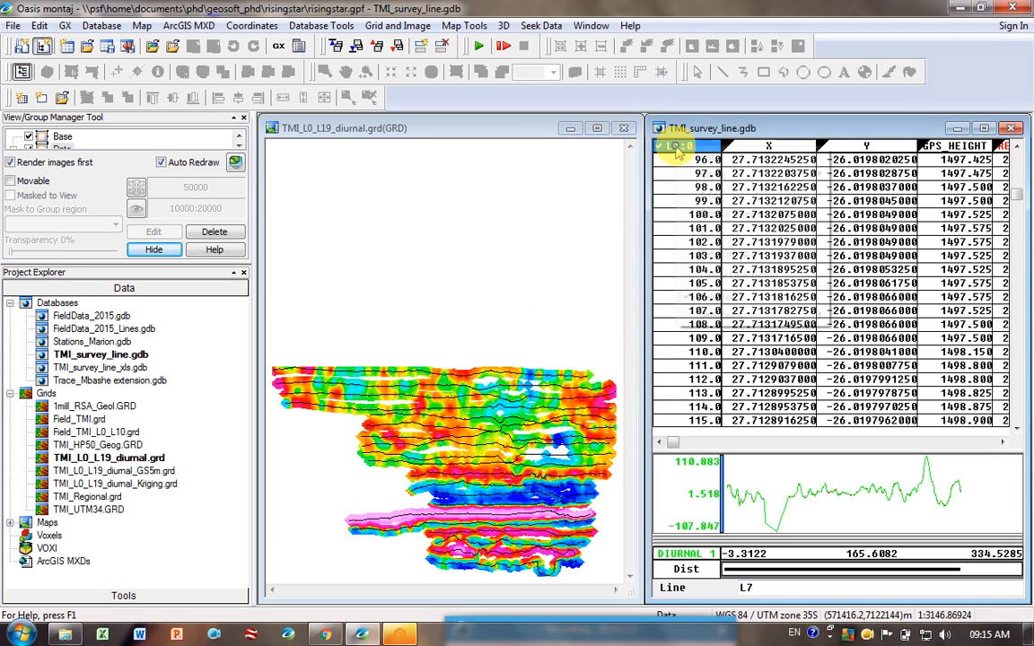
left_click(678, 145)
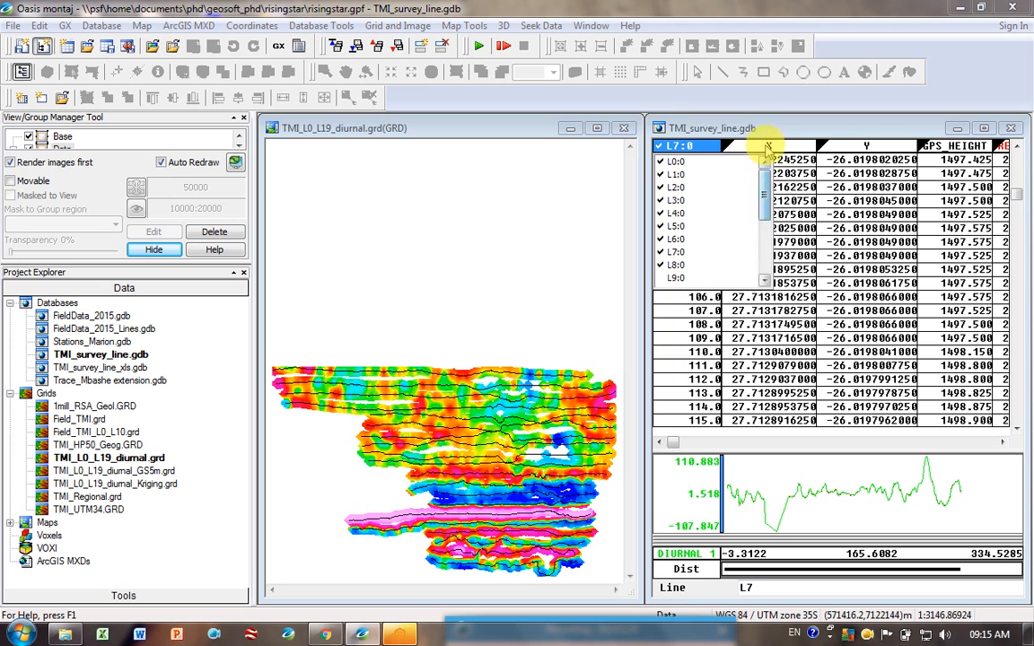
left_click(463, 25)
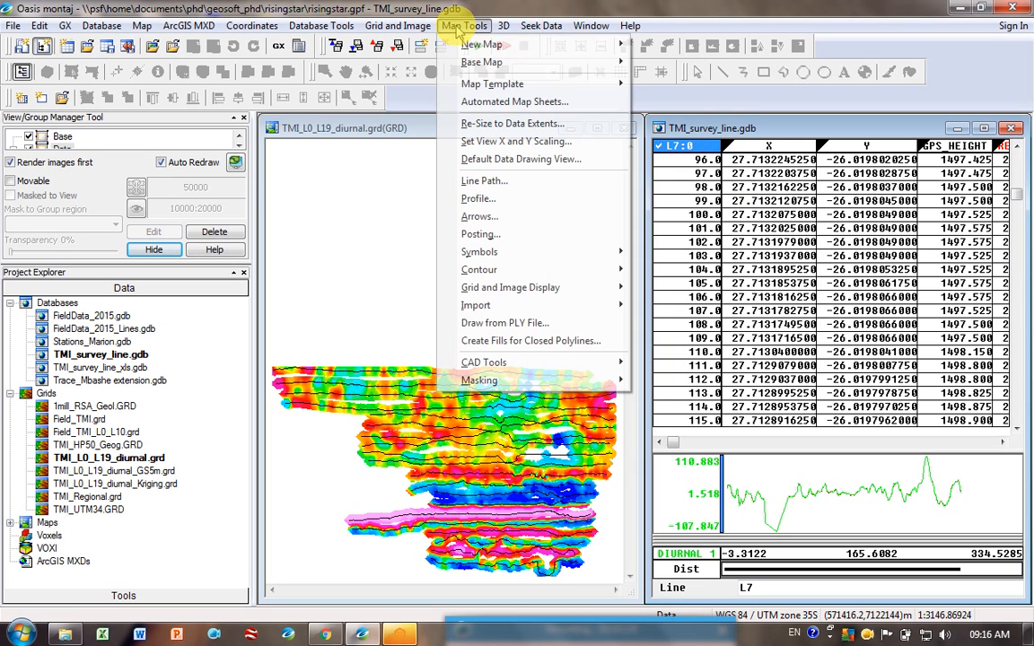
left_click(484, 179)
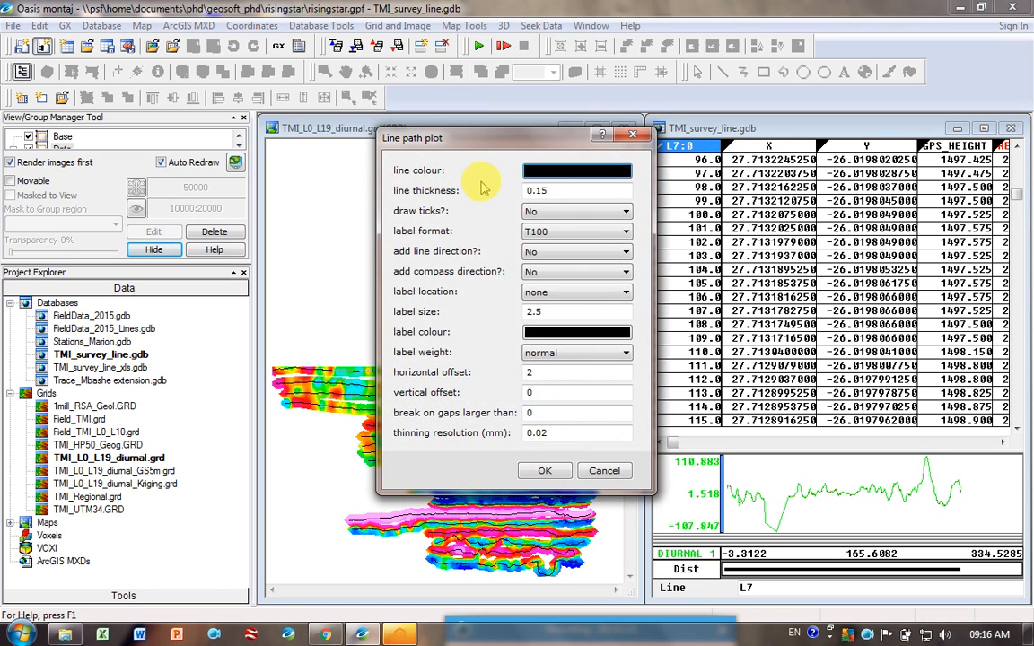
left_click(544, 470)
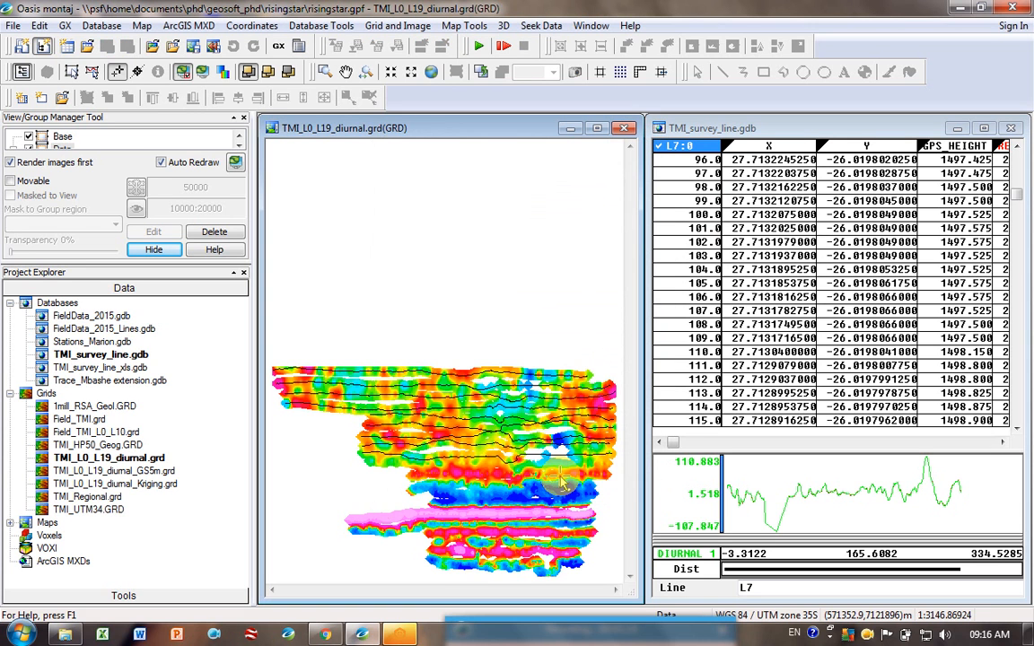
mouse_move(413, 458)
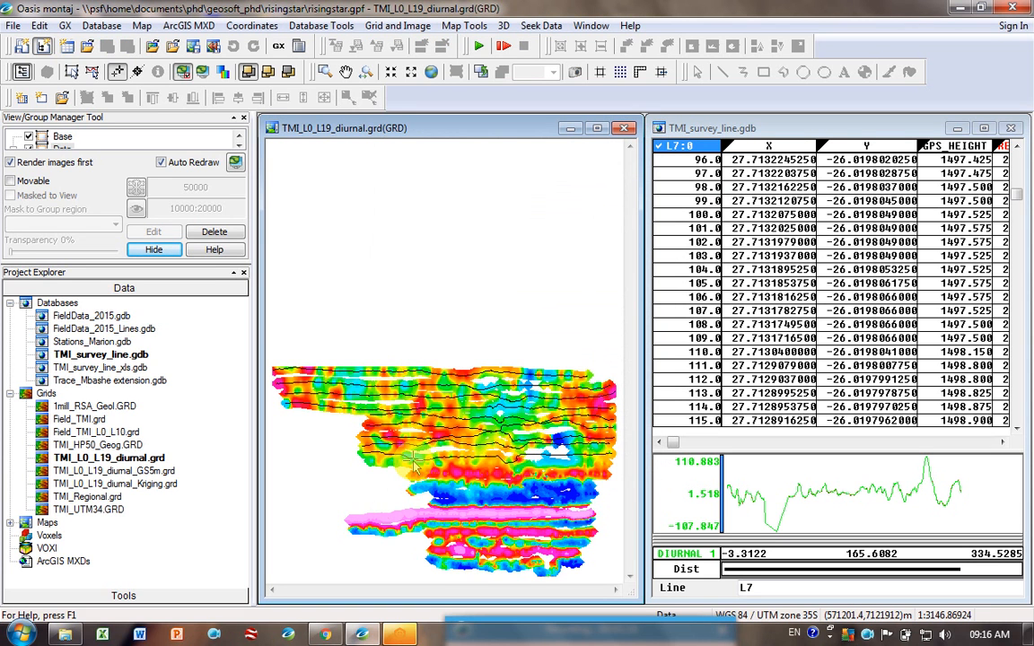
mouse_move(225, 316)
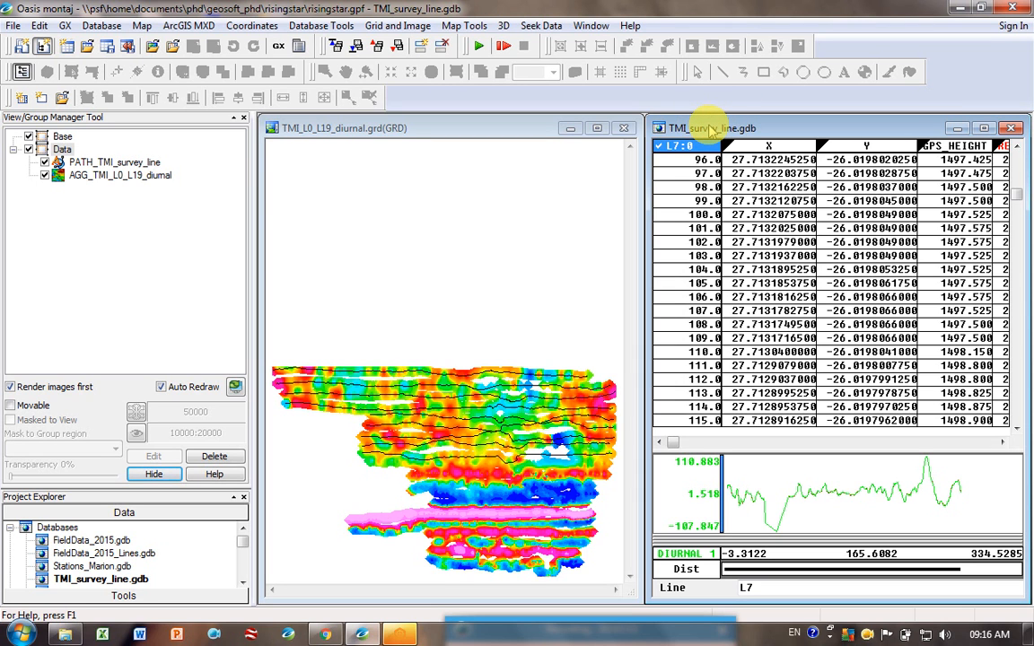
mouse_move(627, 452)
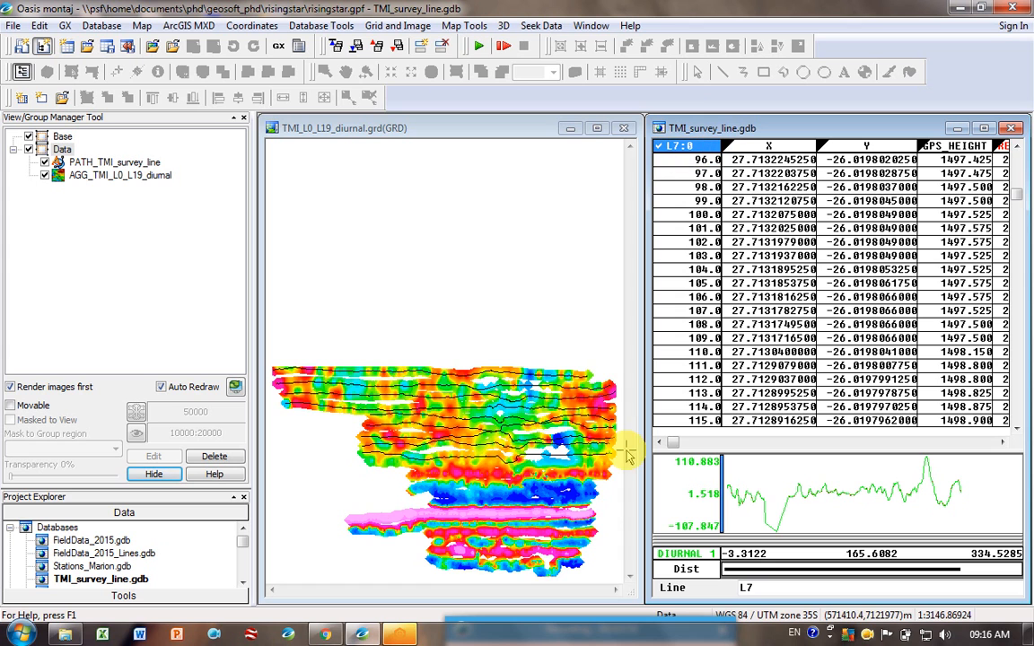
mouse_move(493, 571)
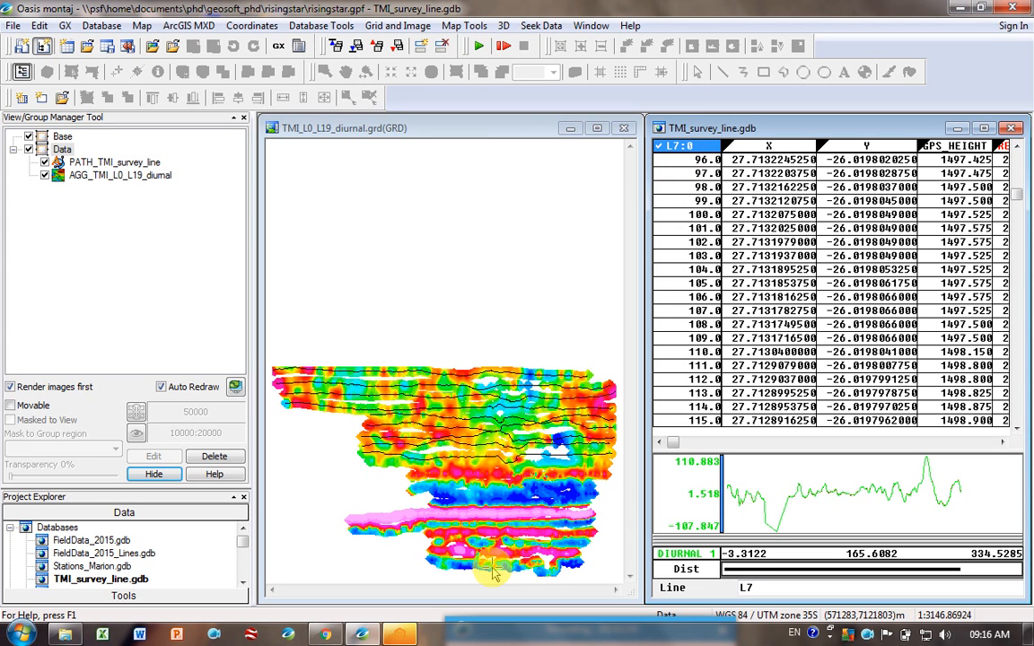
mouse_move(521, 458)
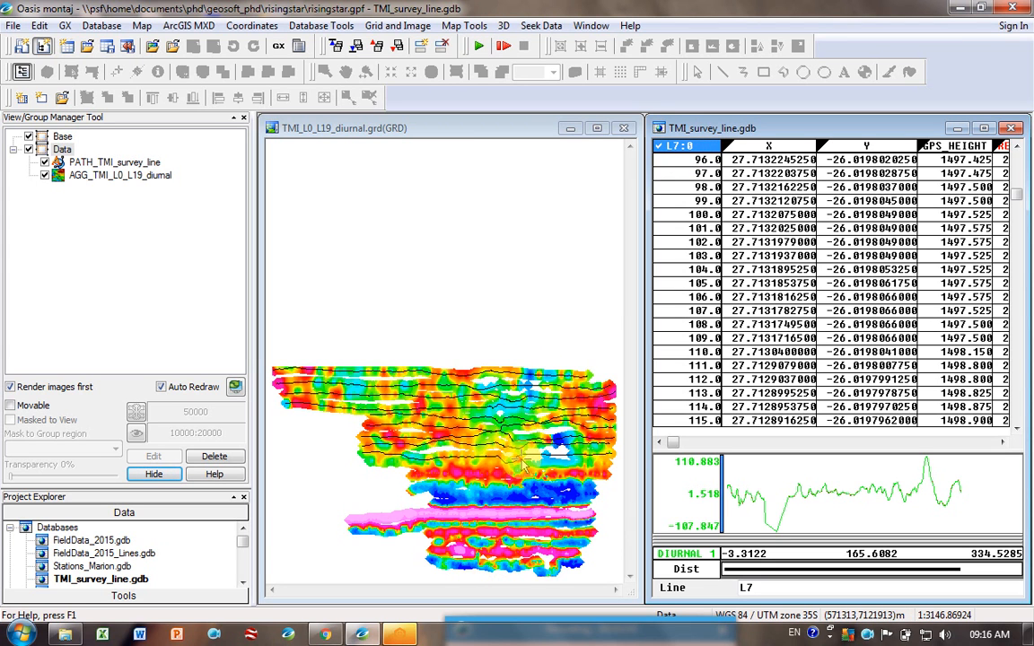
mouse_move(905, 65)
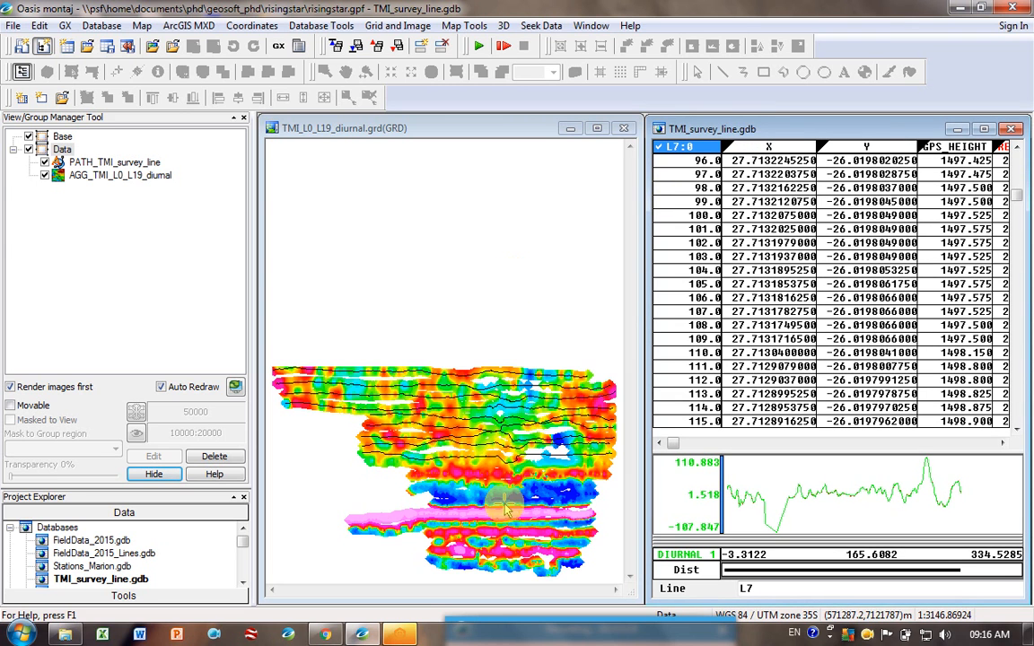
mouse_move(517, 359)
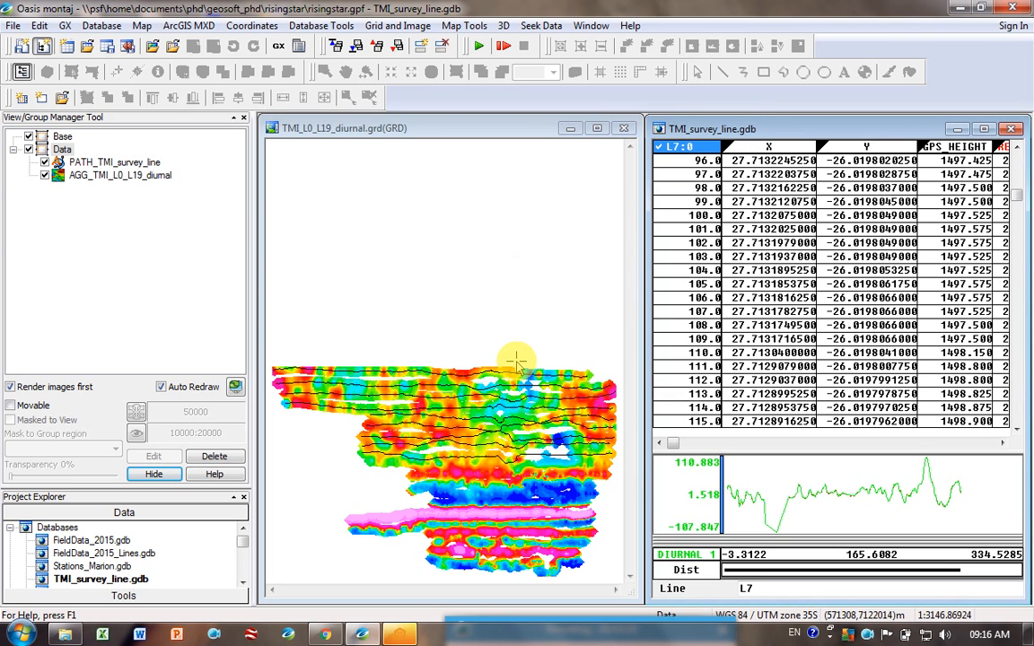
mouse_move(535, 372)
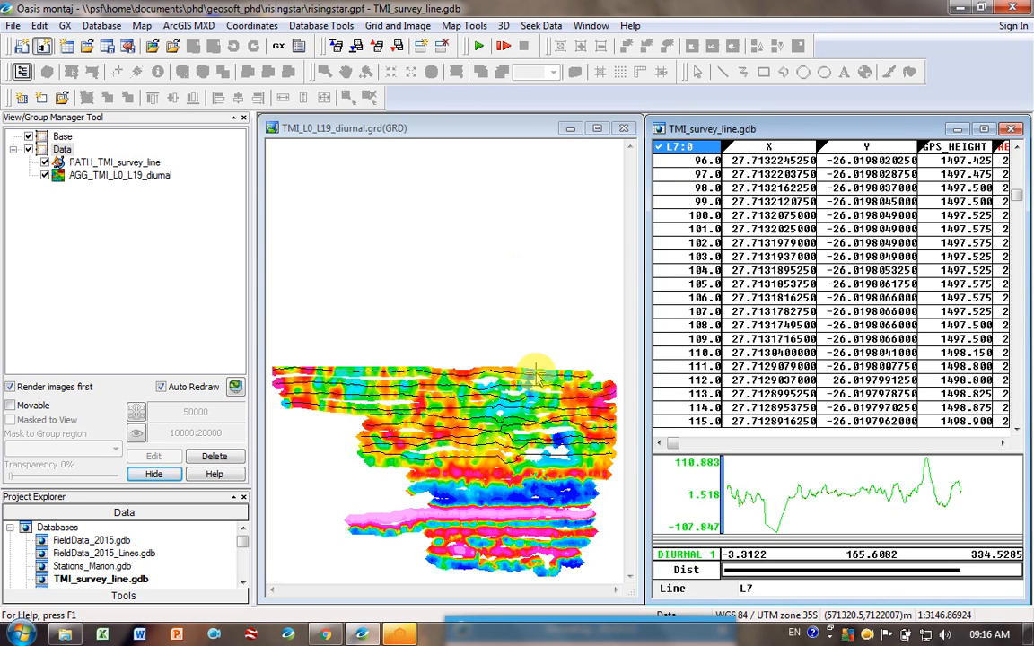
mouse_move(602, 458)
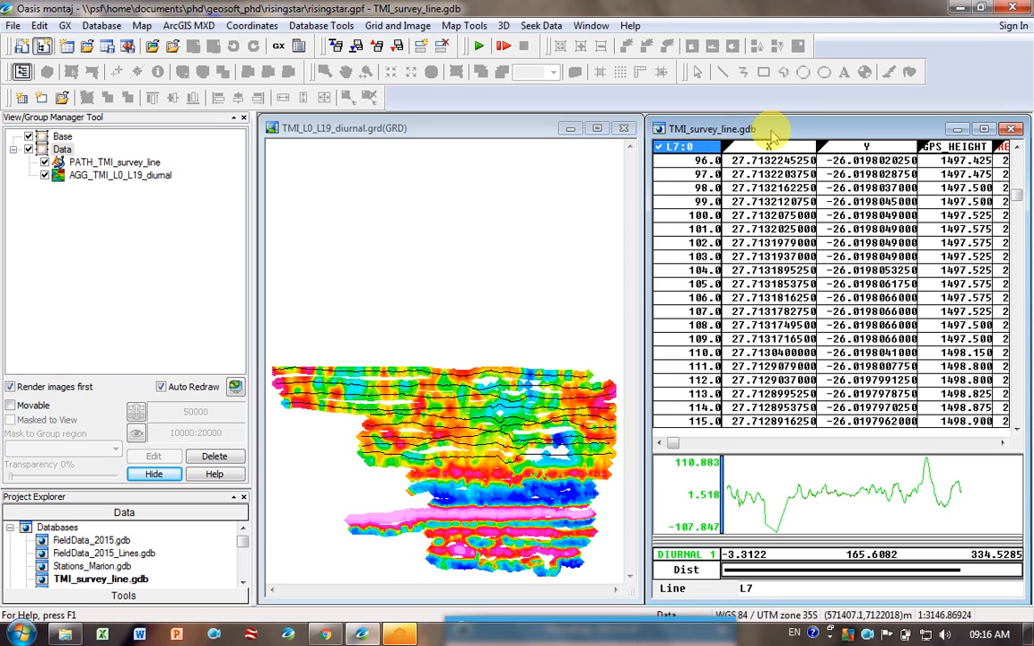
Grid channel DIURNAL_1 by minimum curvature into grid file TMI_L0_L19_diurnal_L0_L9
left_click(397, 25)
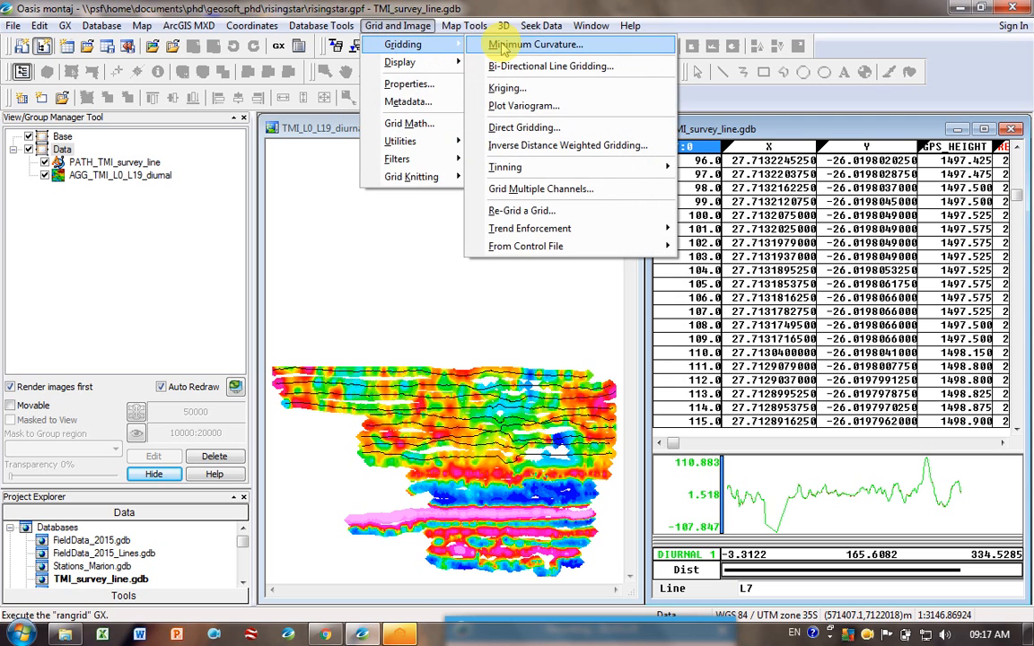
left_click(535, 43)
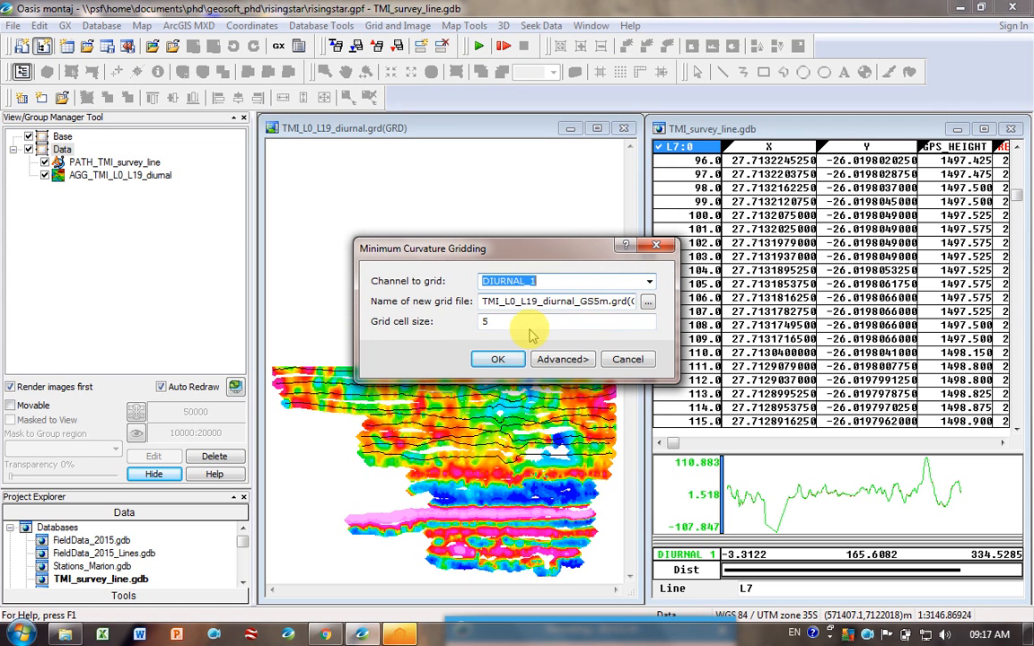
left_click(567, 321)
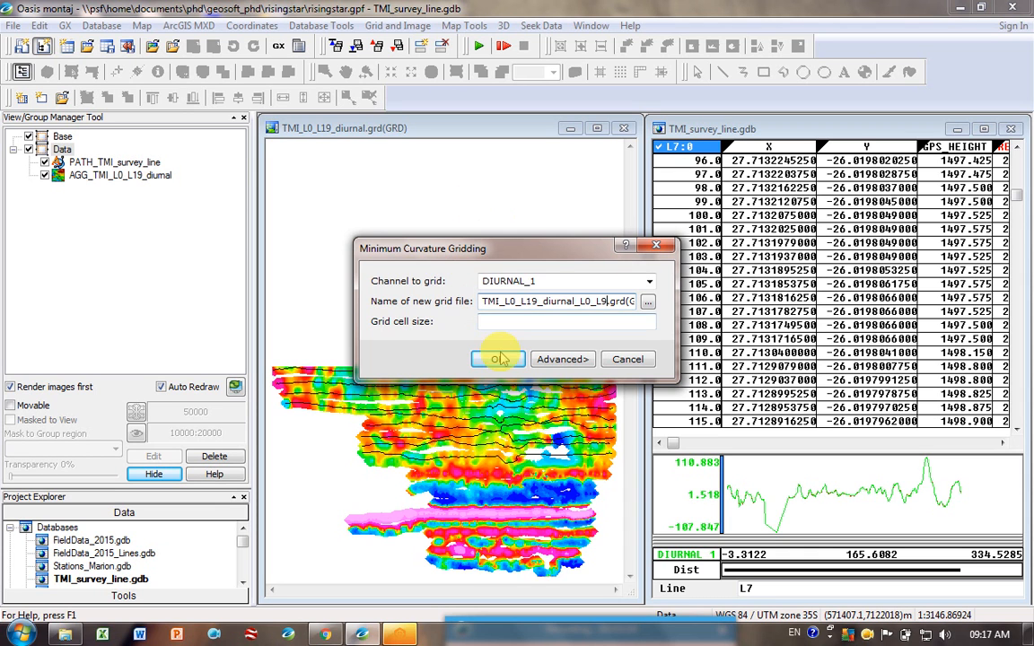
left_click(497, 359)
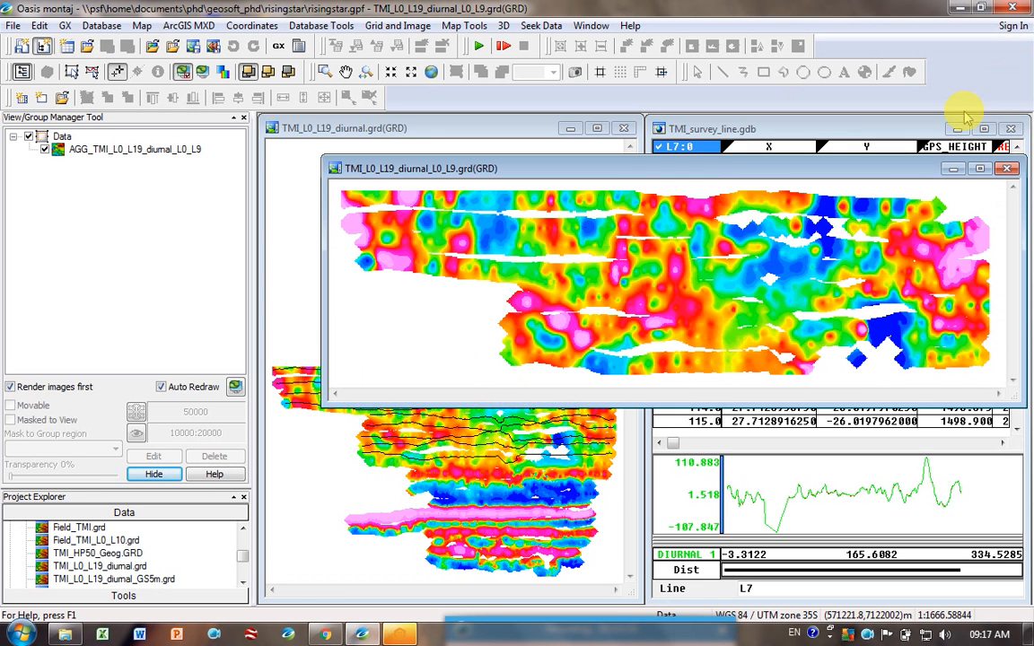
Tile the two grid windows vertically and give all maps the same extent
left_click(591, 25)
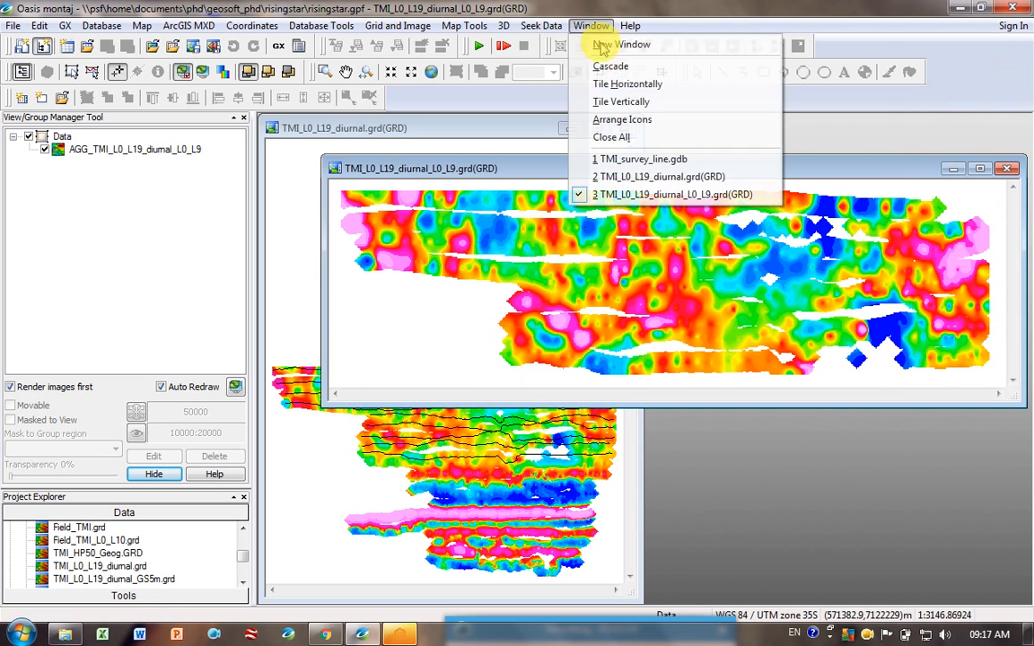
left_click(621, 100)
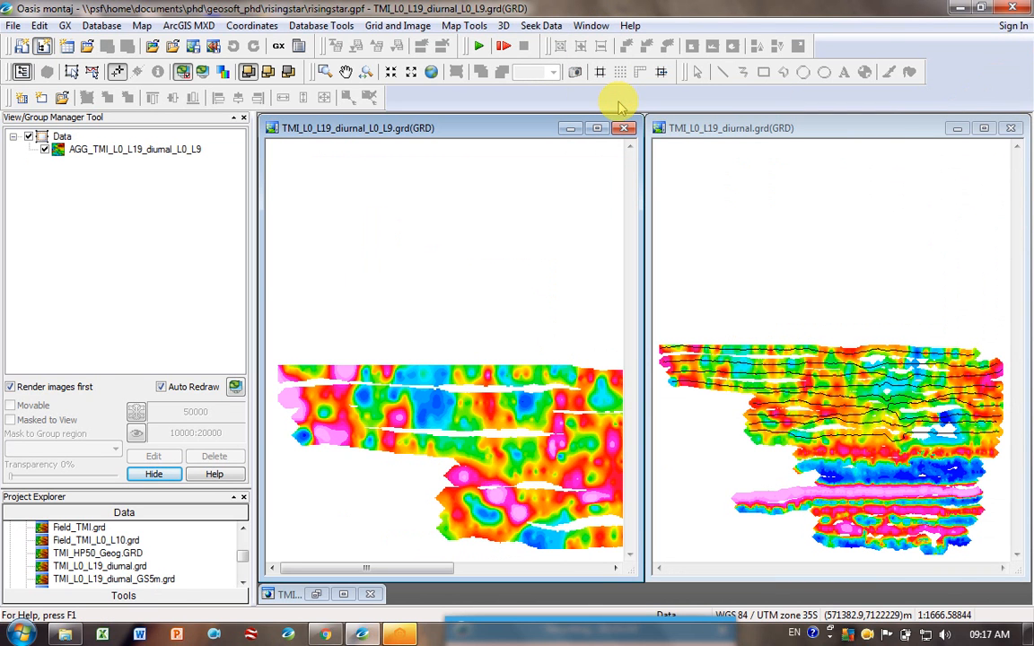
mouse_move(721, 127)
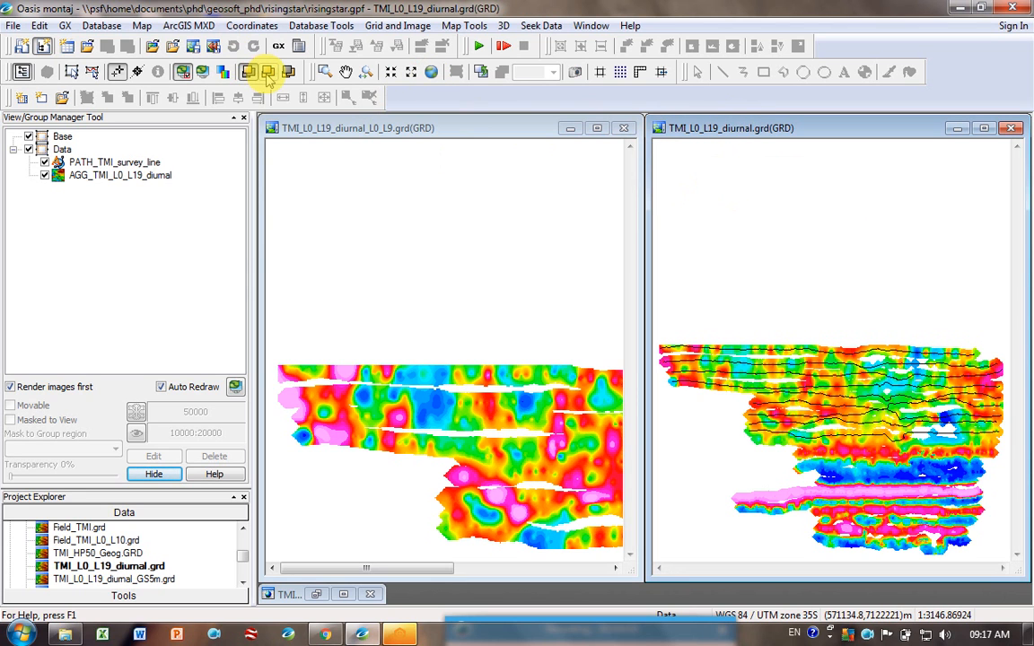
mouse_move(270, 72)
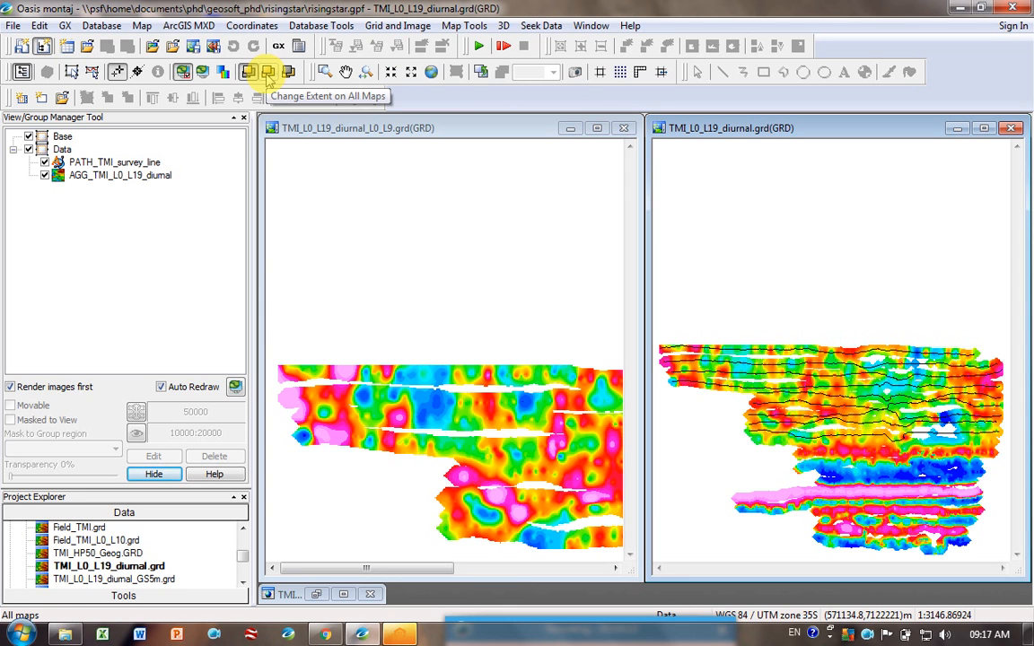
left_click(266, 72)
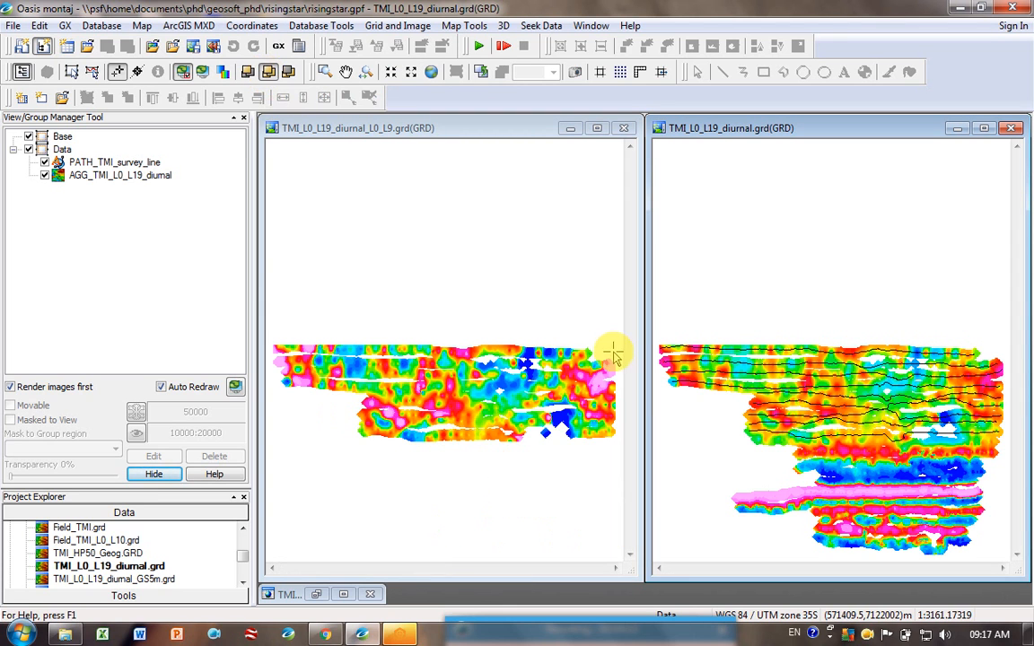
mouse_move(720, 463)
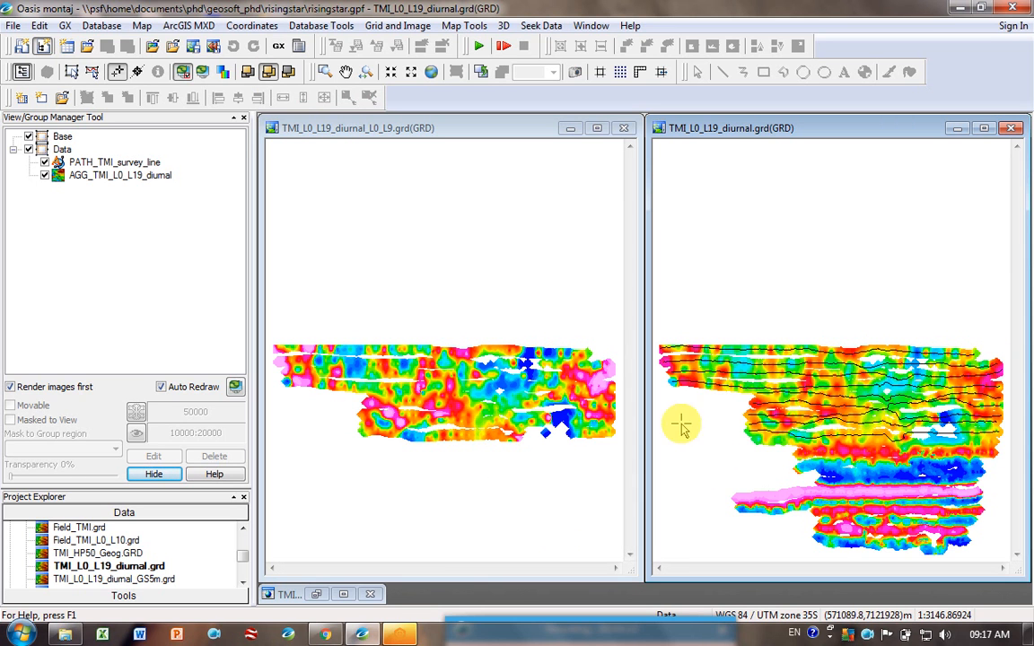
mouse_move(416, 368)
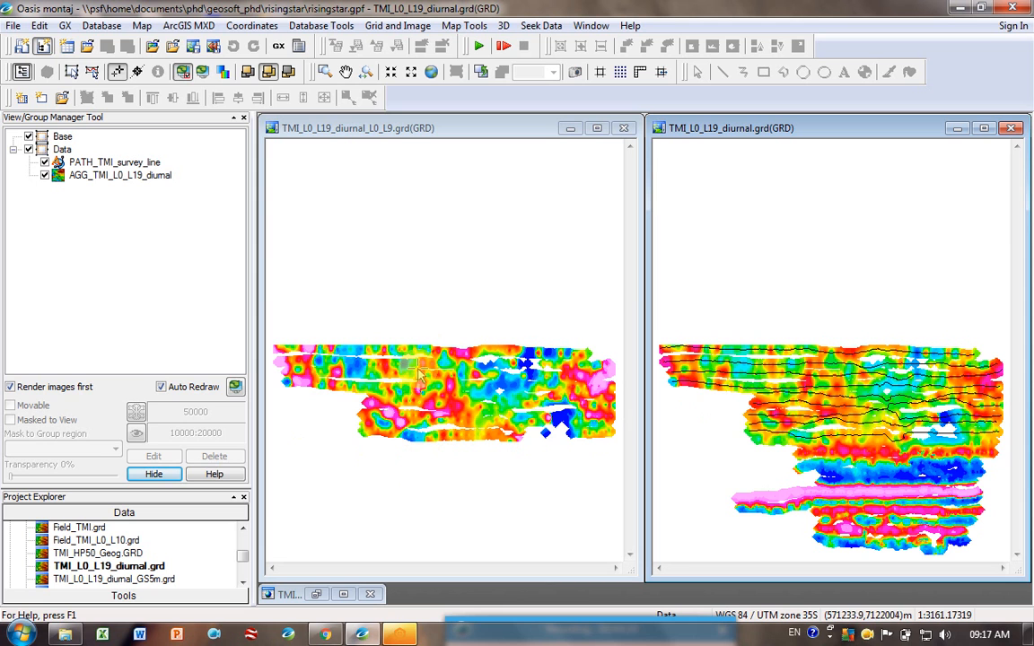
mouse_move(528, 7)
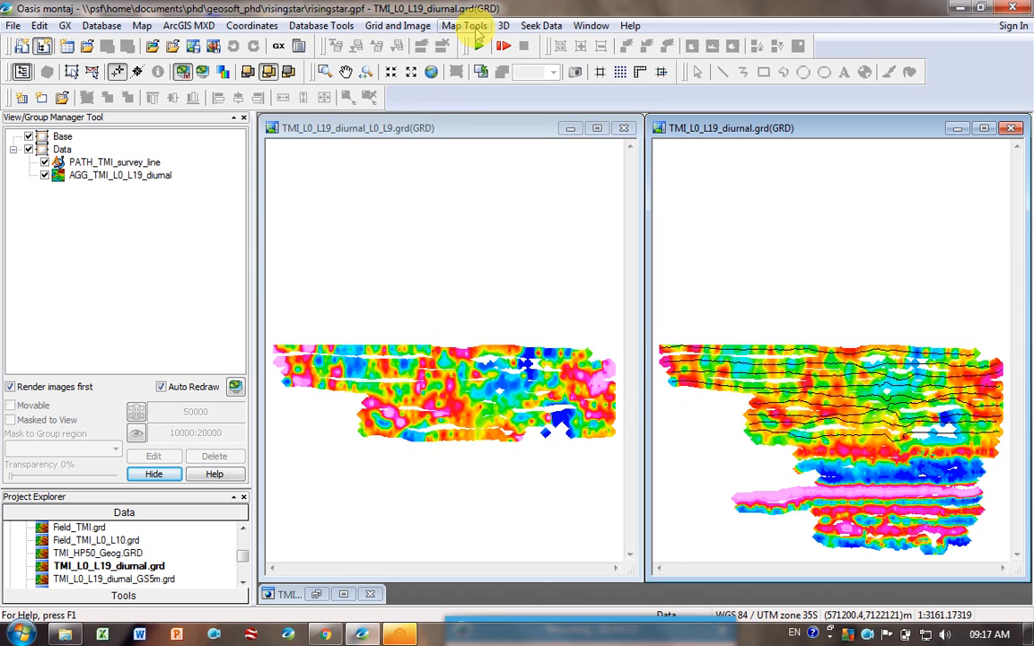
Plot line paths over the new TMI_L0_L19_diurnal_L0_L9 grid, accepting the suggested map scale
left_click(463, 25)
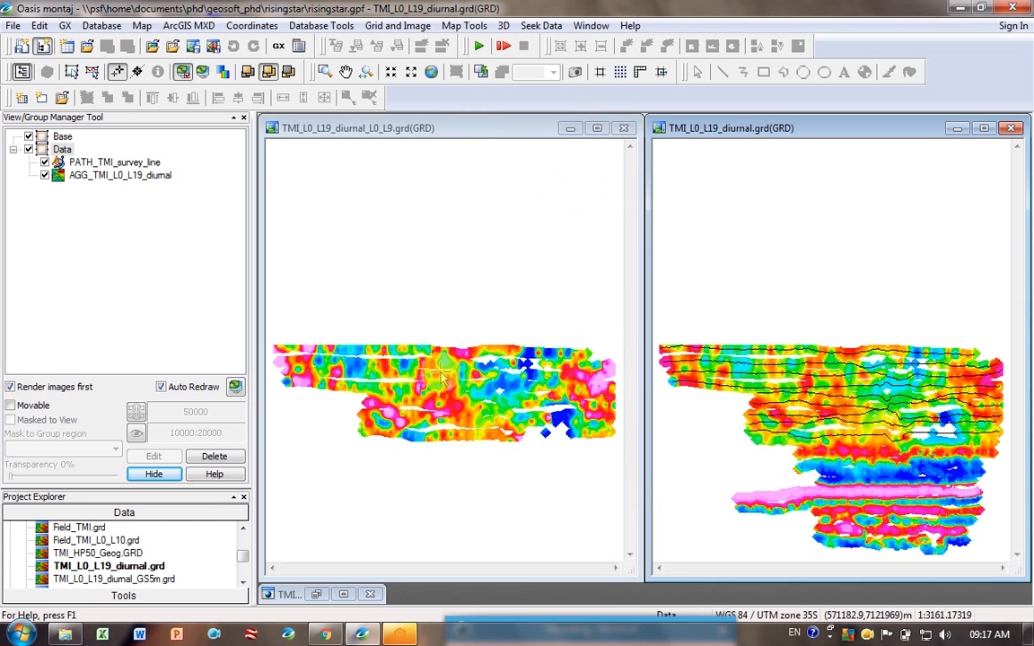
mouse_move(574, 368)
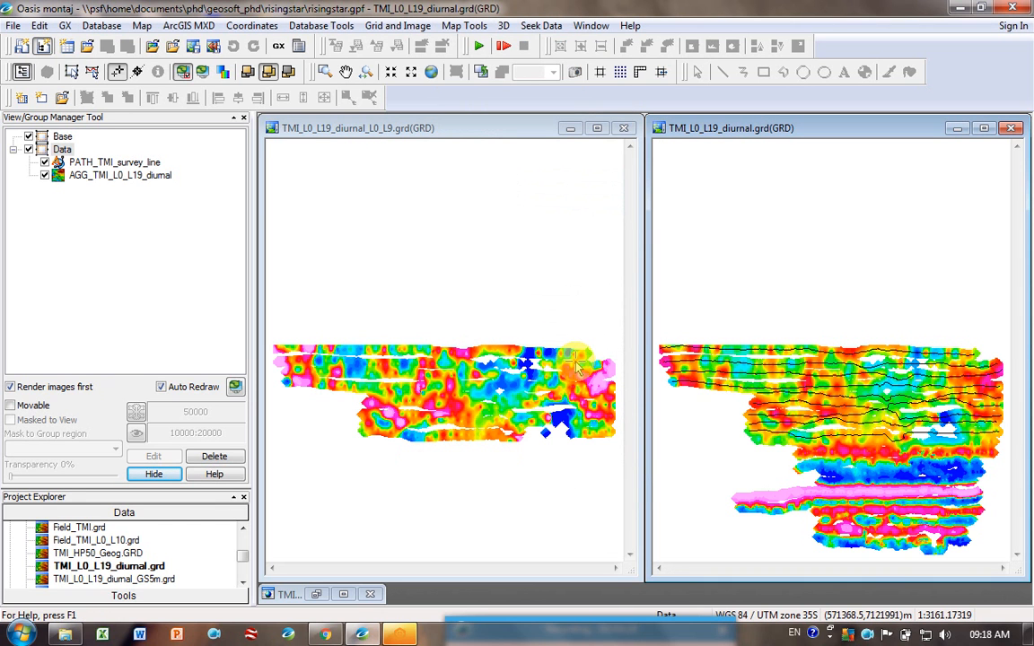
mouse_move(458, 439)
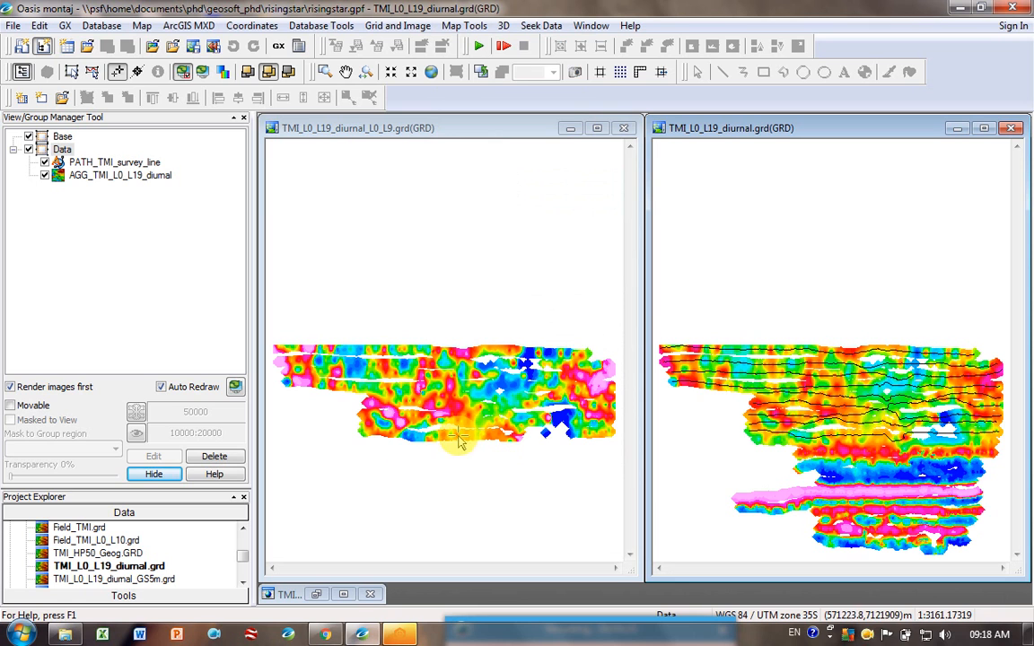
mouse_move(339, 372)
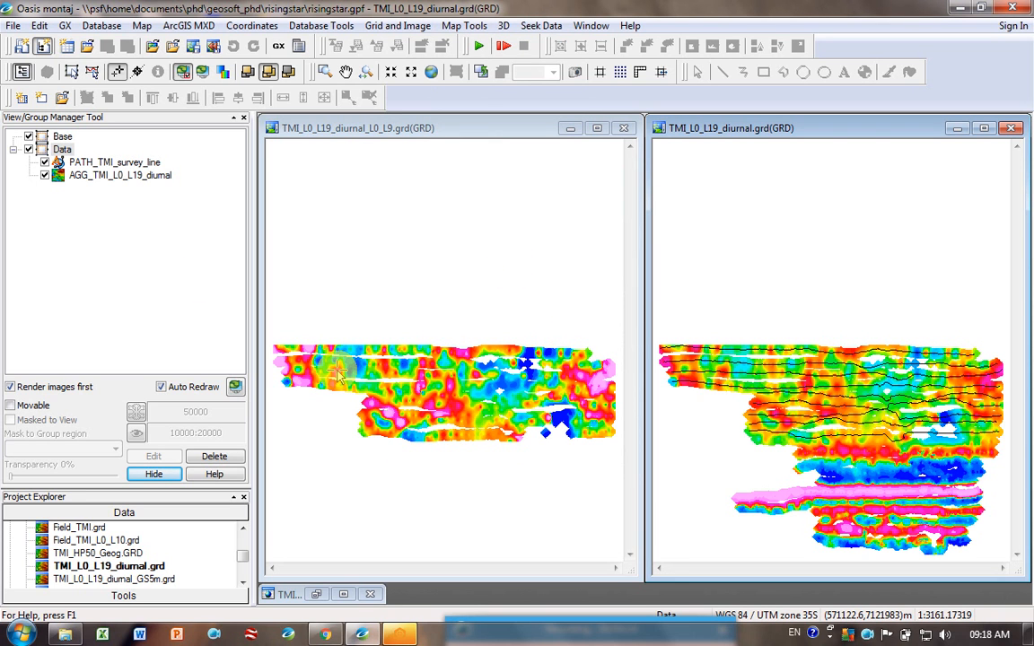
mouse_move(825, 134)
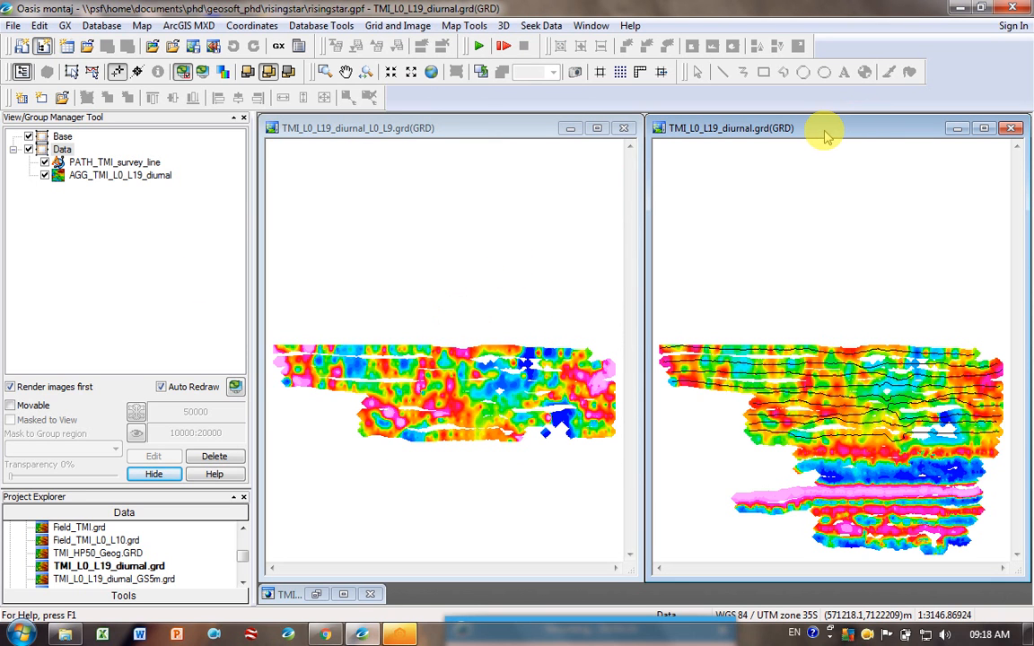
mouse_move(853, 413)
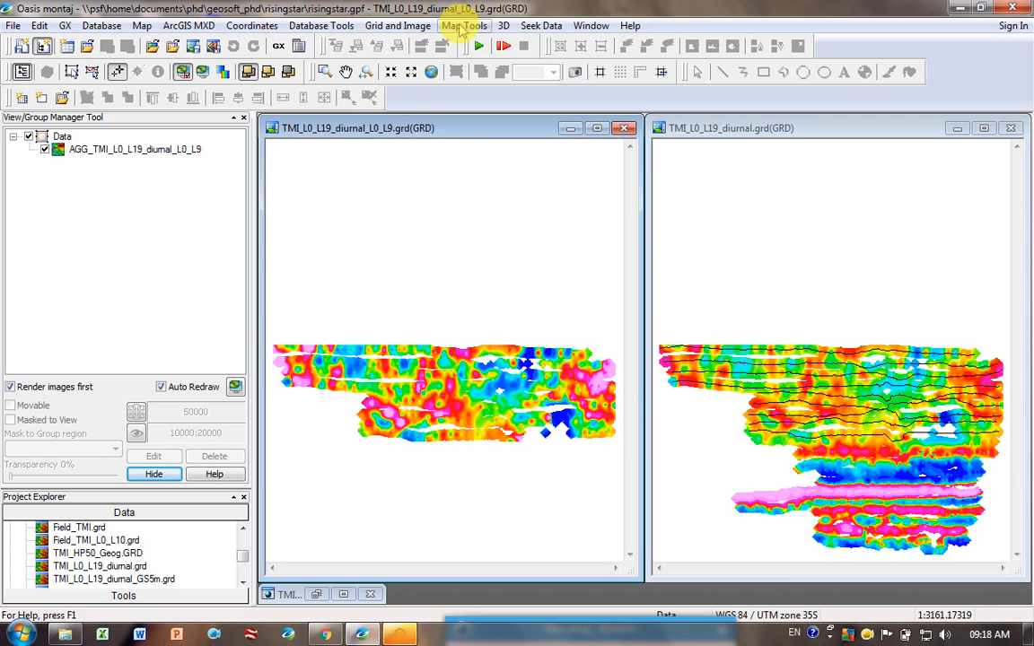
left_click(463, 25)
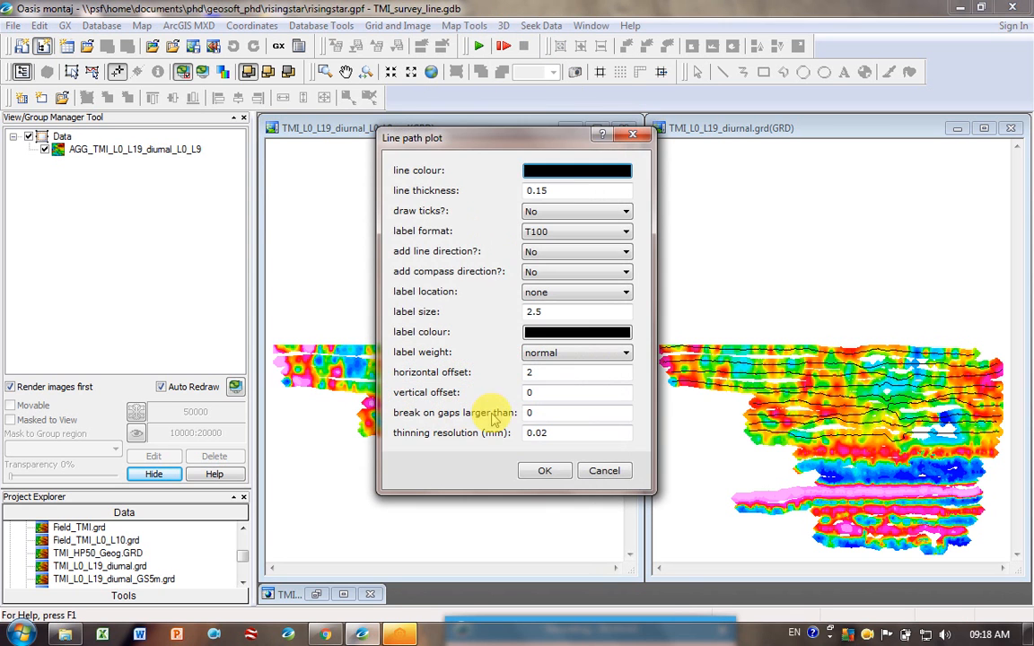
left_click(544, 470)
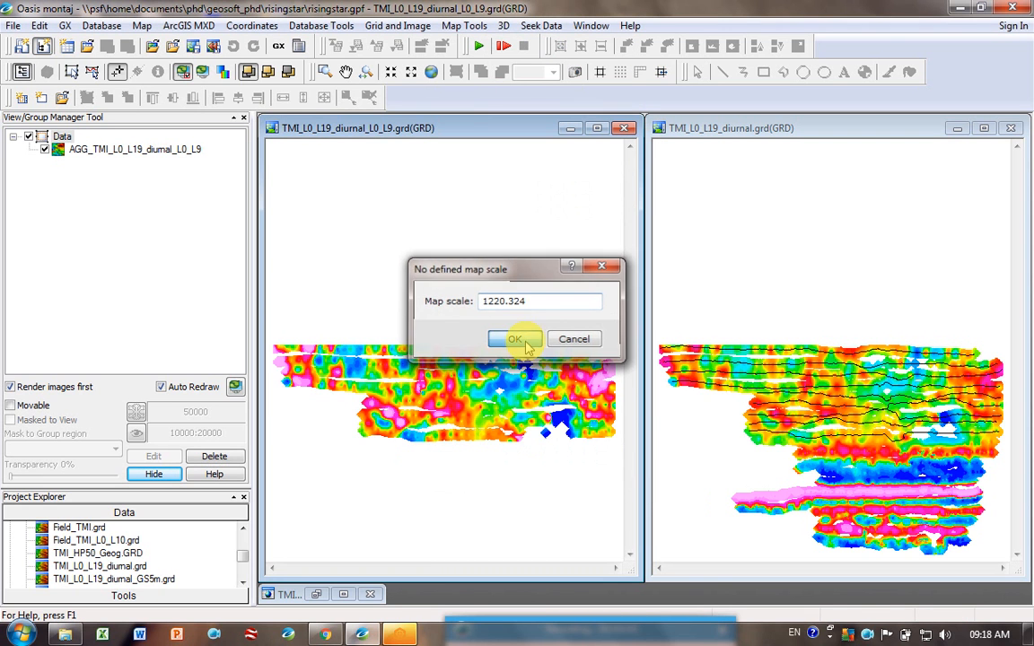
left_click(514, 338)
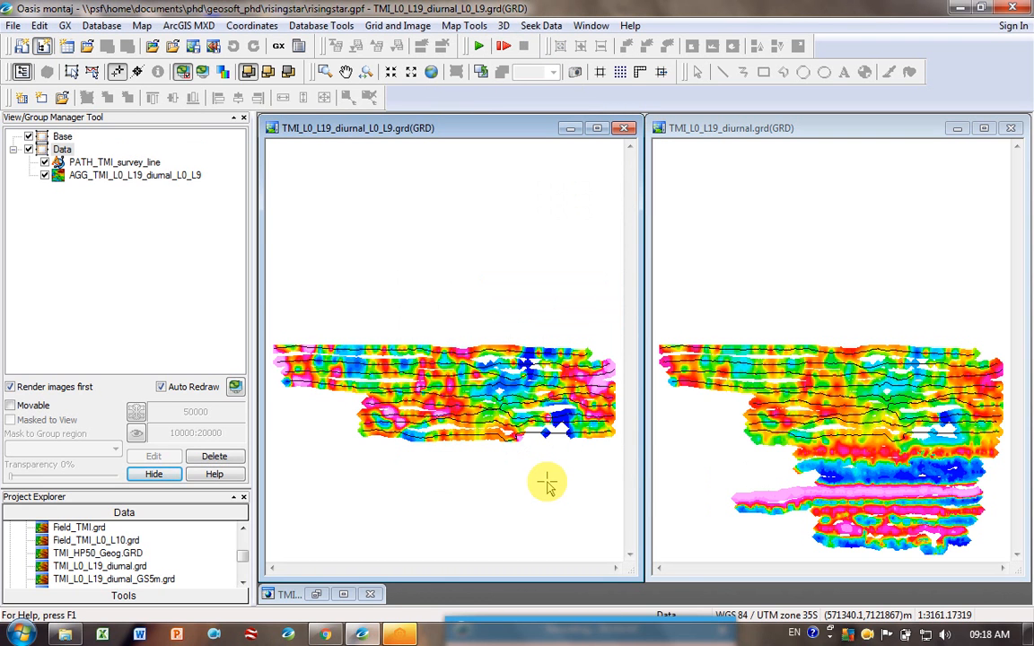